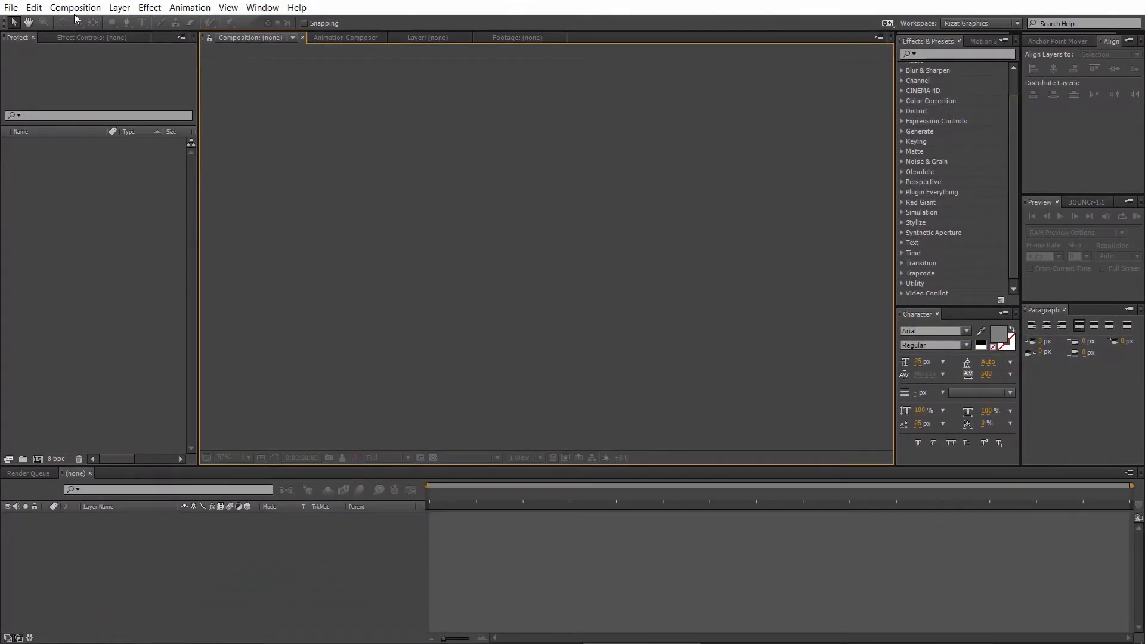
- Create the 'Audio Spectrum' composition at 1920×1080, 30 fps, 0:00:30:00 duration
left_click(75, 7)
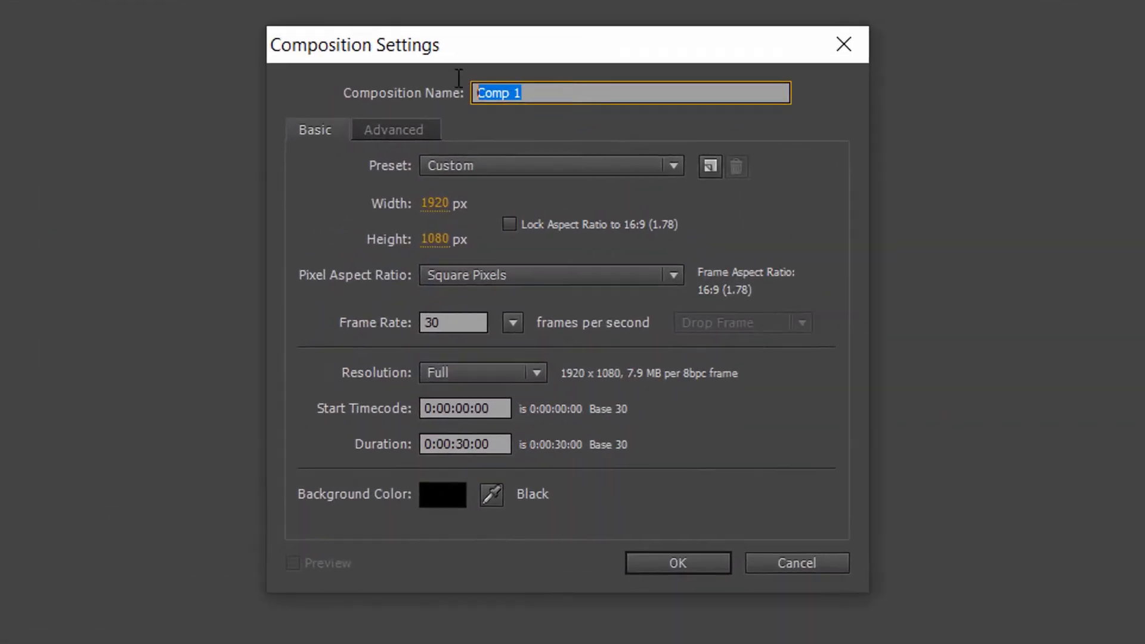
type("Audio Spec")
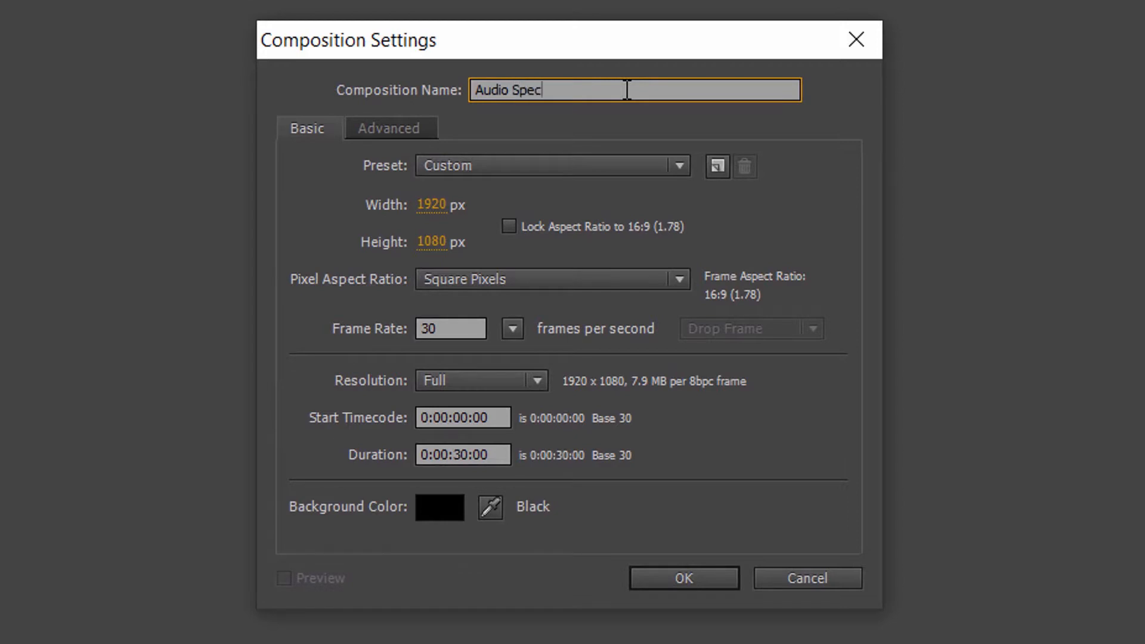
type("trum")
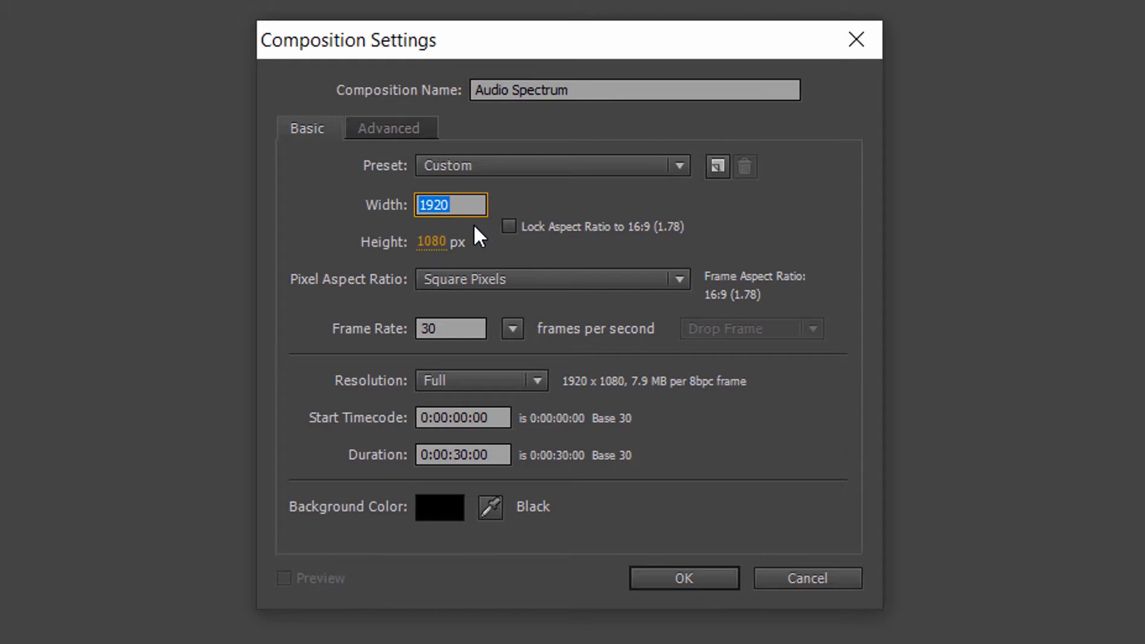
left_click(451, 242)
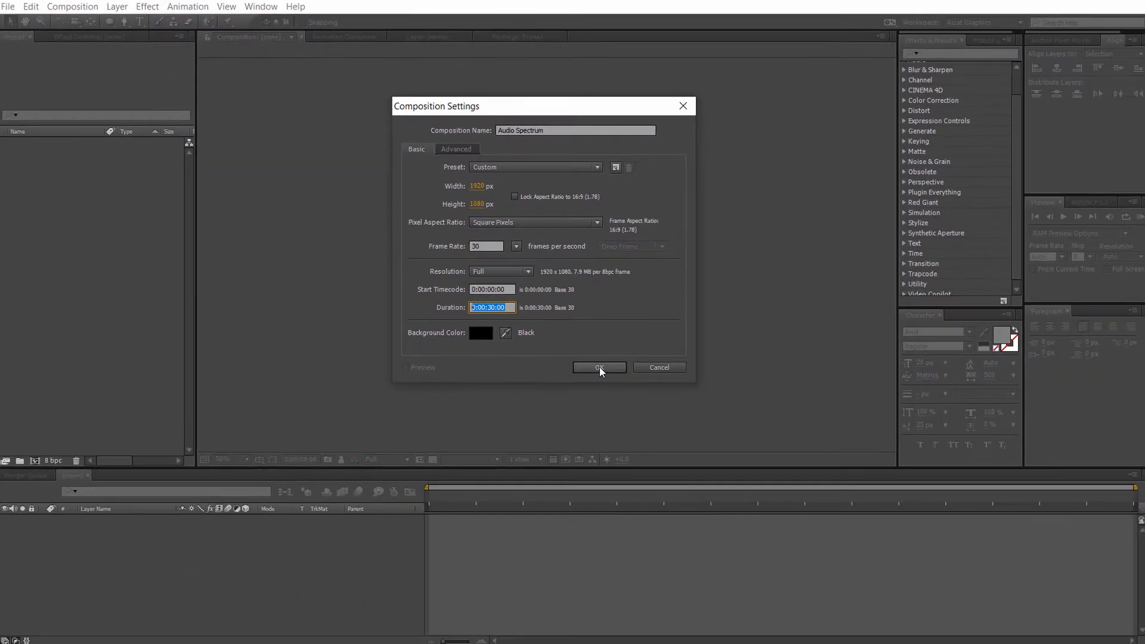
left_click(598, 367)
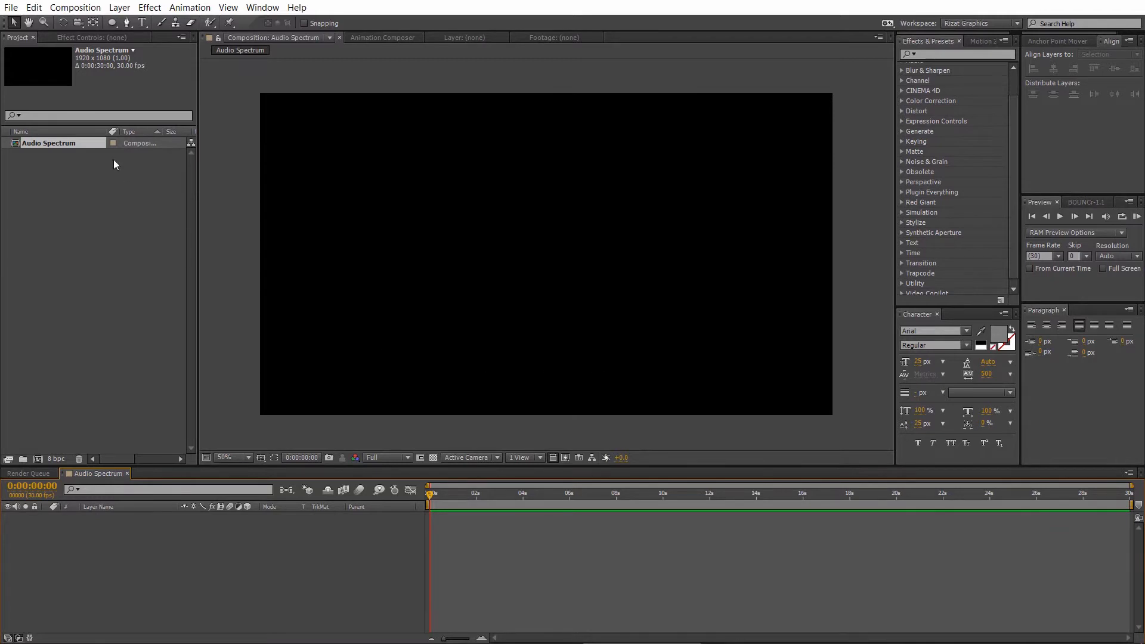
- Import Background.jpg and the MP3 music track into the project
left_click(10, 8)
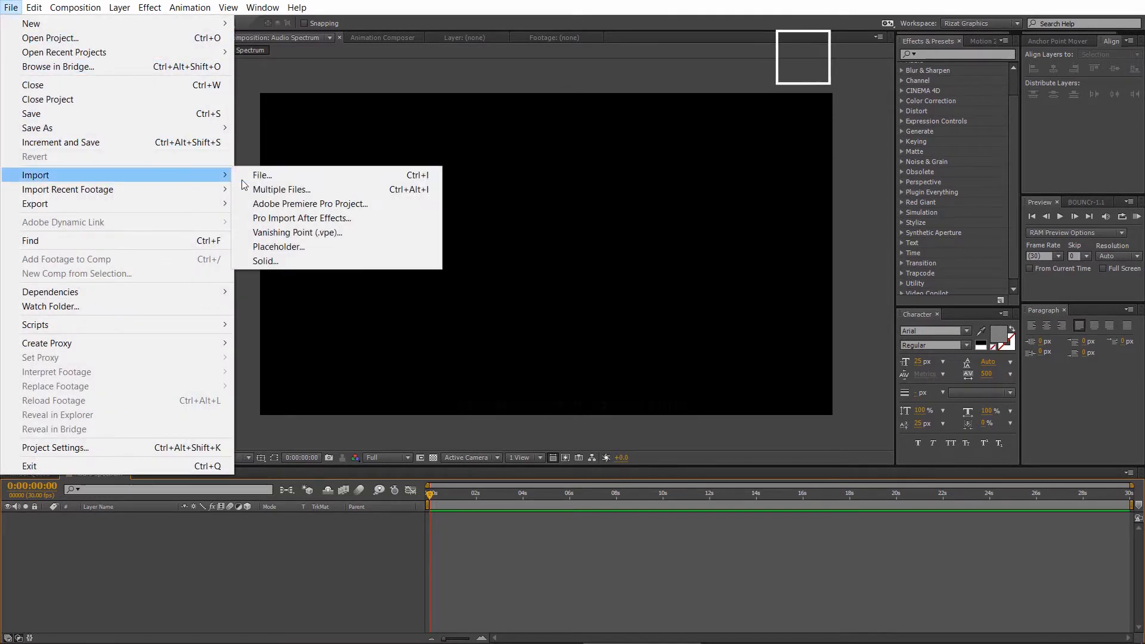
left_click(261, 174)
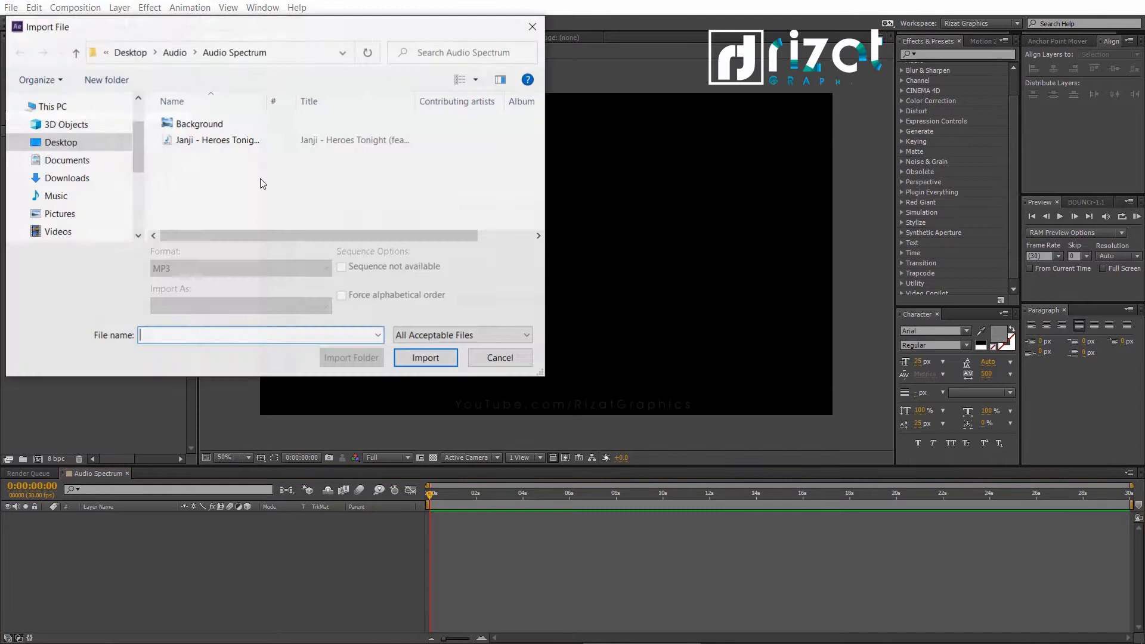
left_click(219, 139)
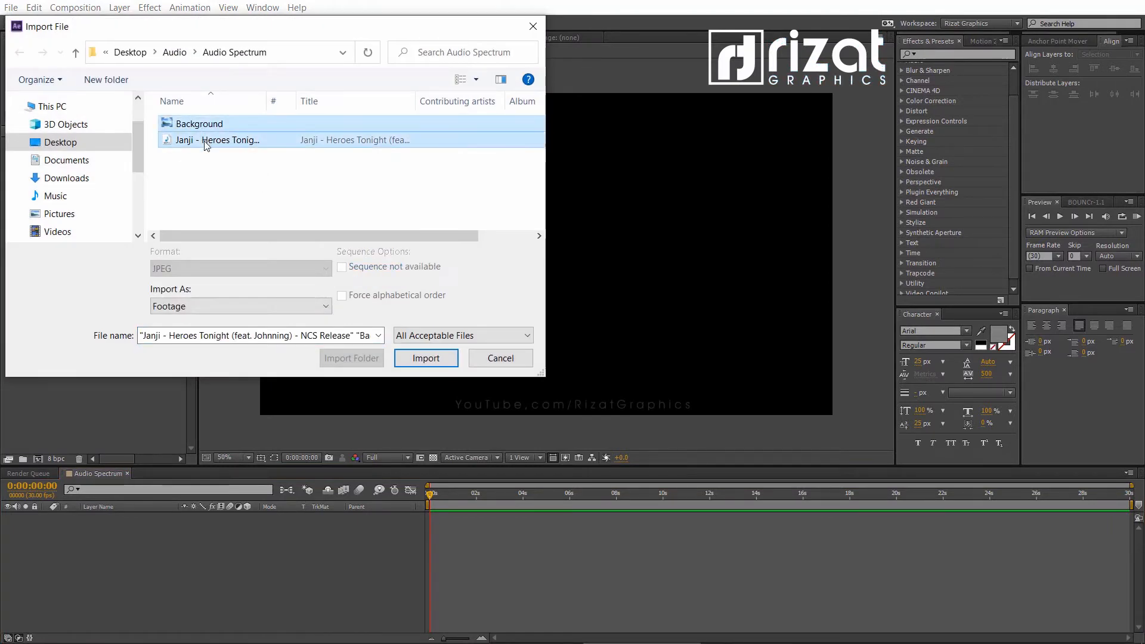
left_click(426, 358)
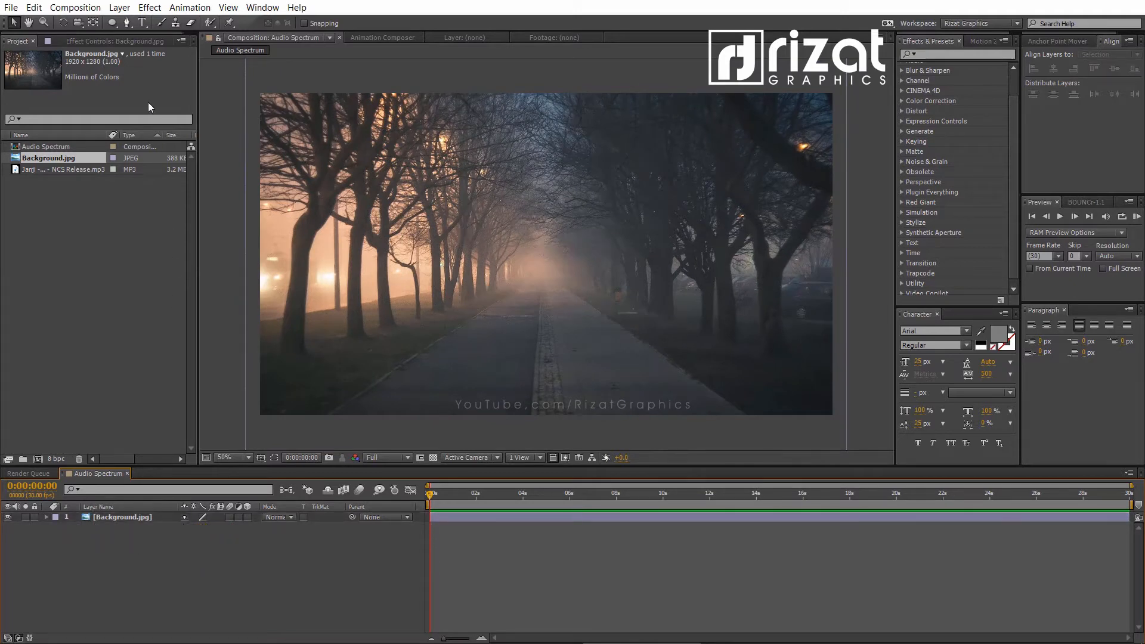
- Add a new adjustment layer and rename it Blur
left_click(119, 7)
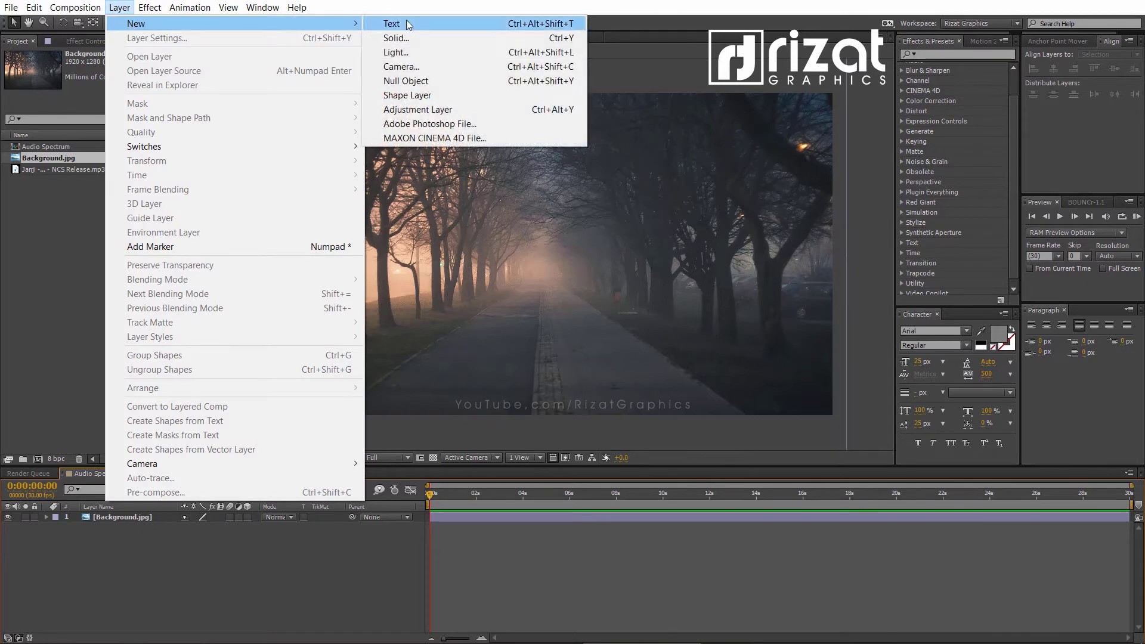
left_click(417, 110)
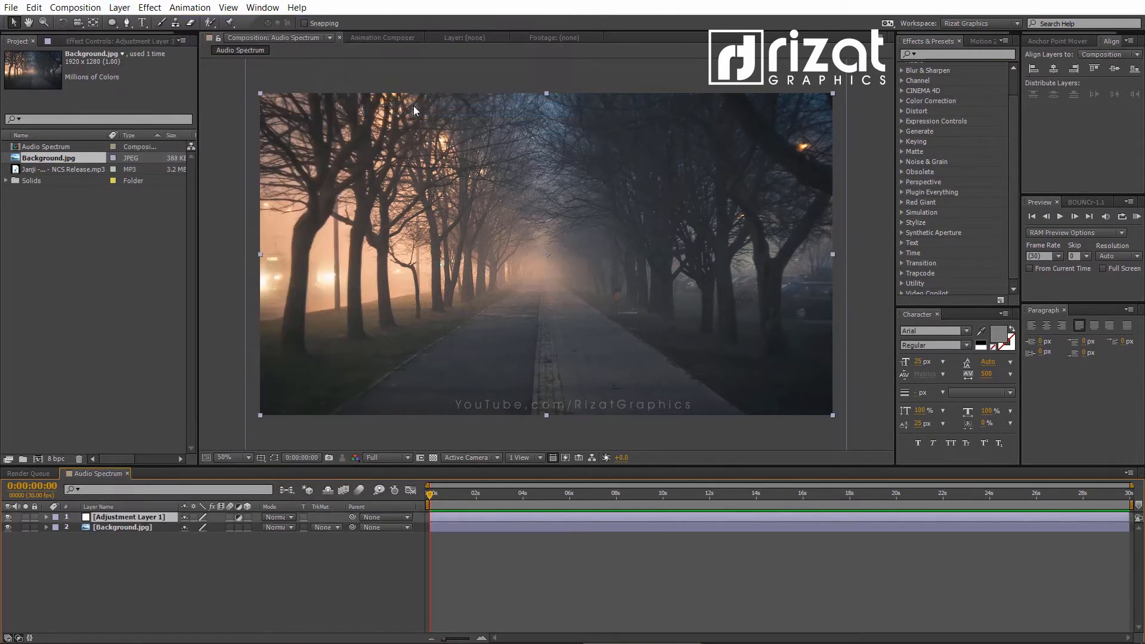
double_click(129, 517)
type("Blur")
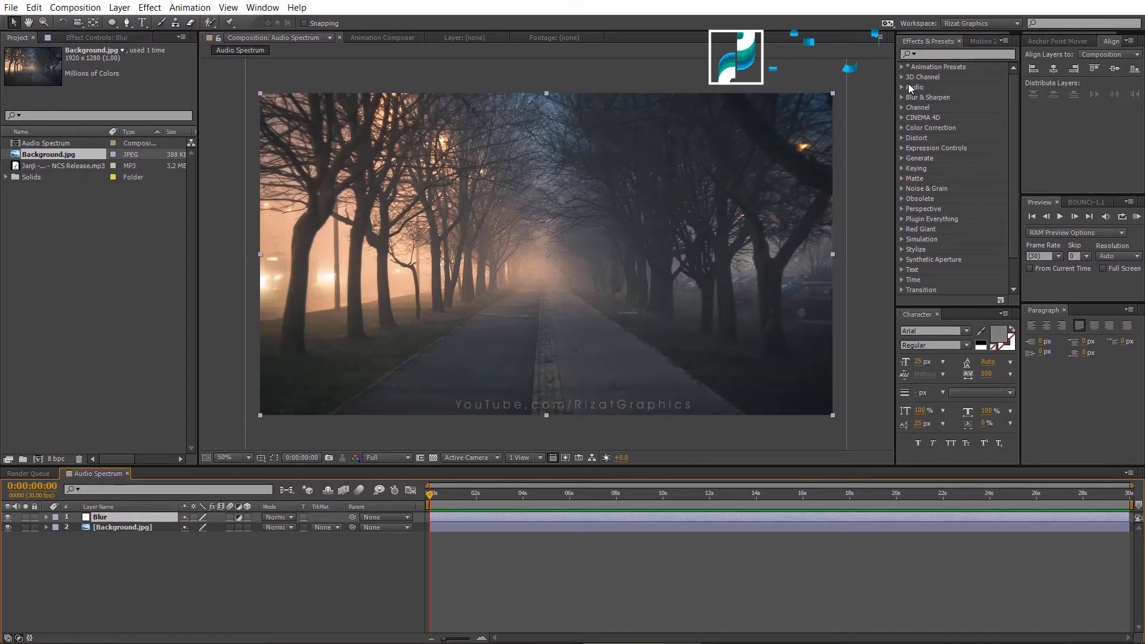
- Apply Gaussian Blur to the Blur layer with Blurriness 50
type("gaus")
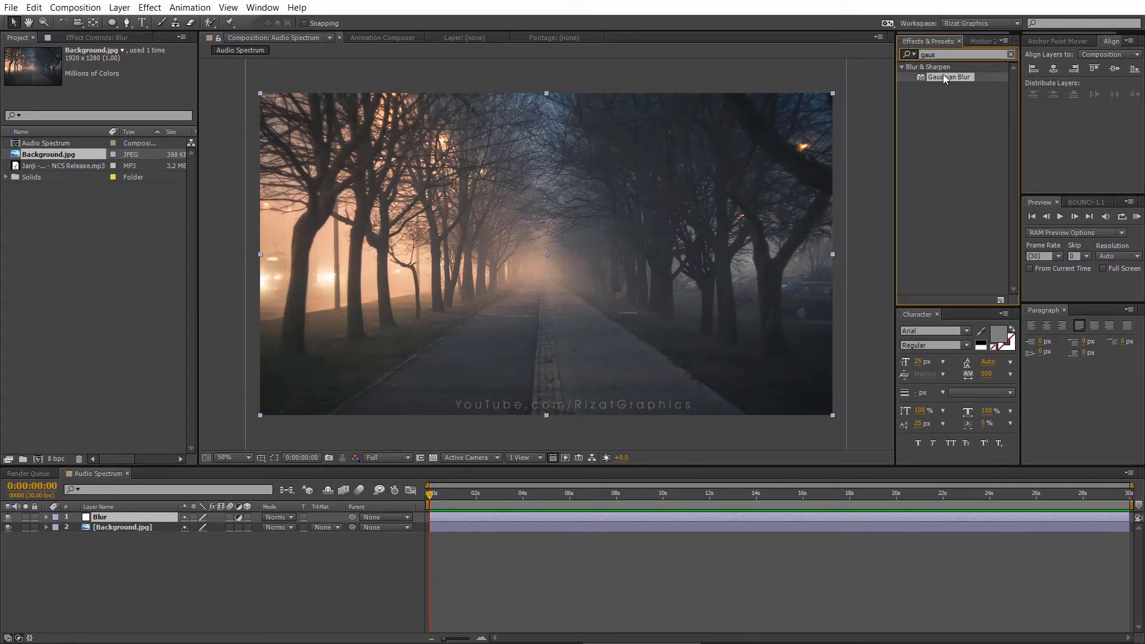
double_click(950, 77)
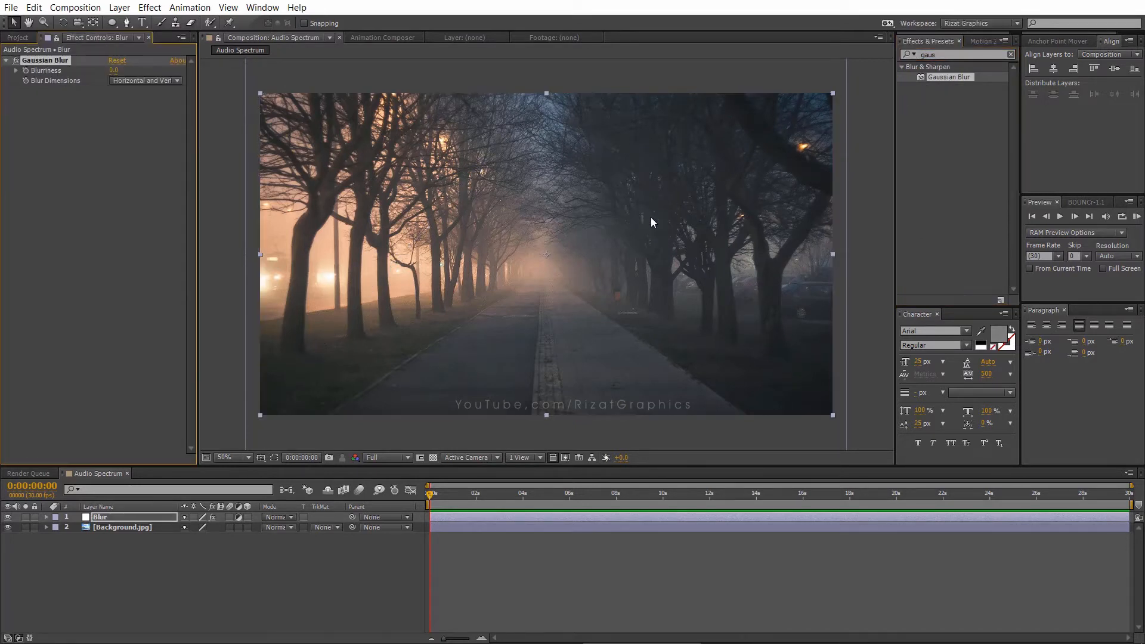
double_click(114, 70)
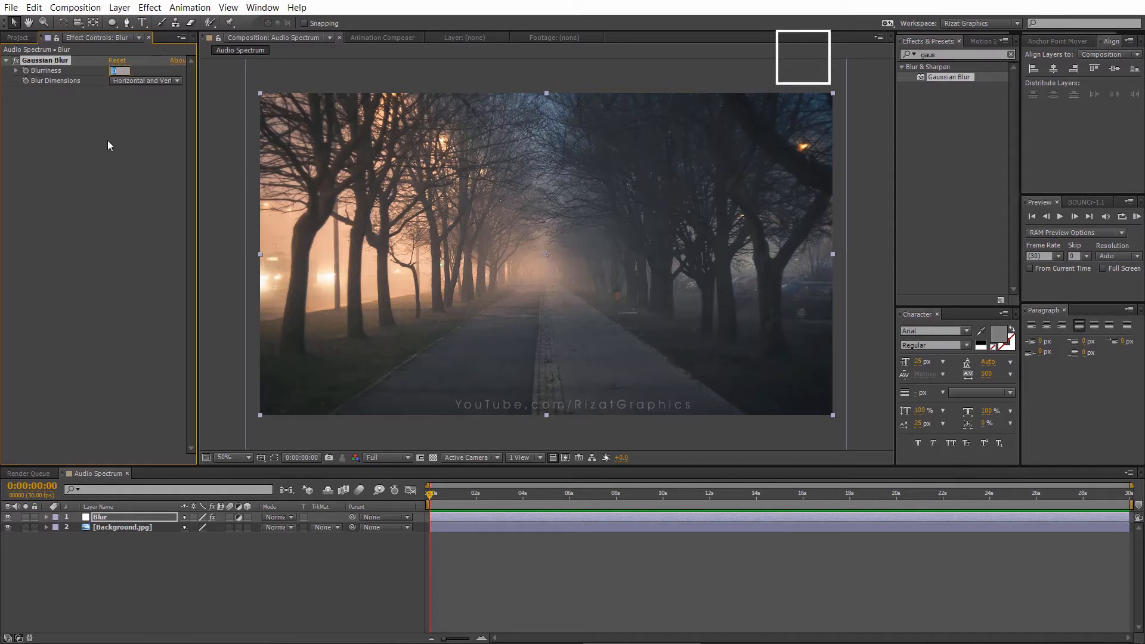
type("50.0")
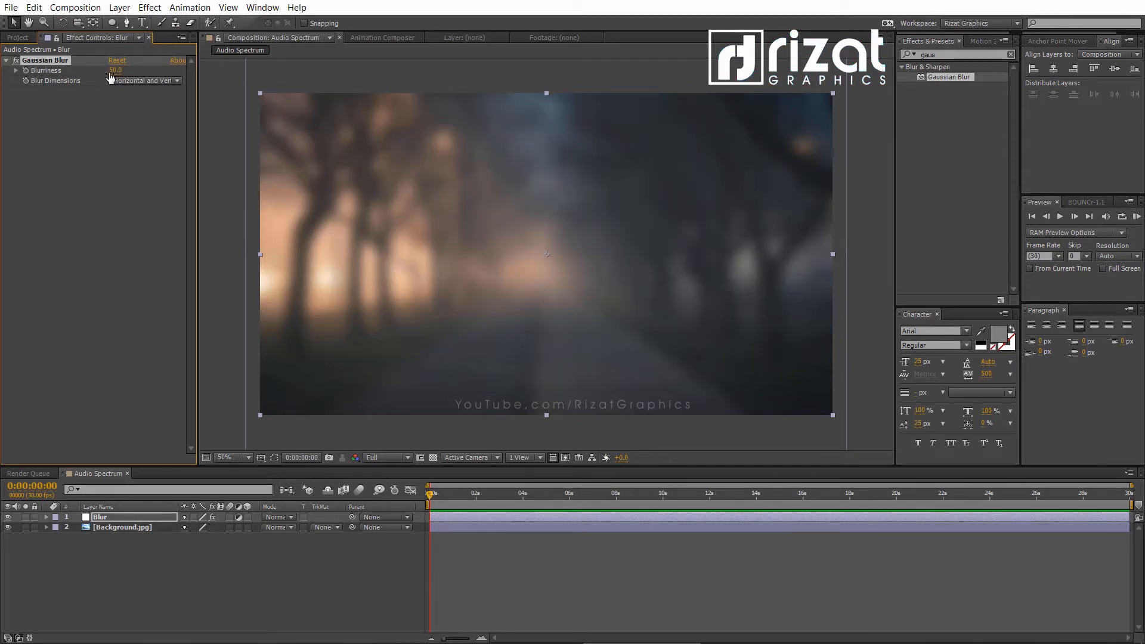
left_click(111, 22)
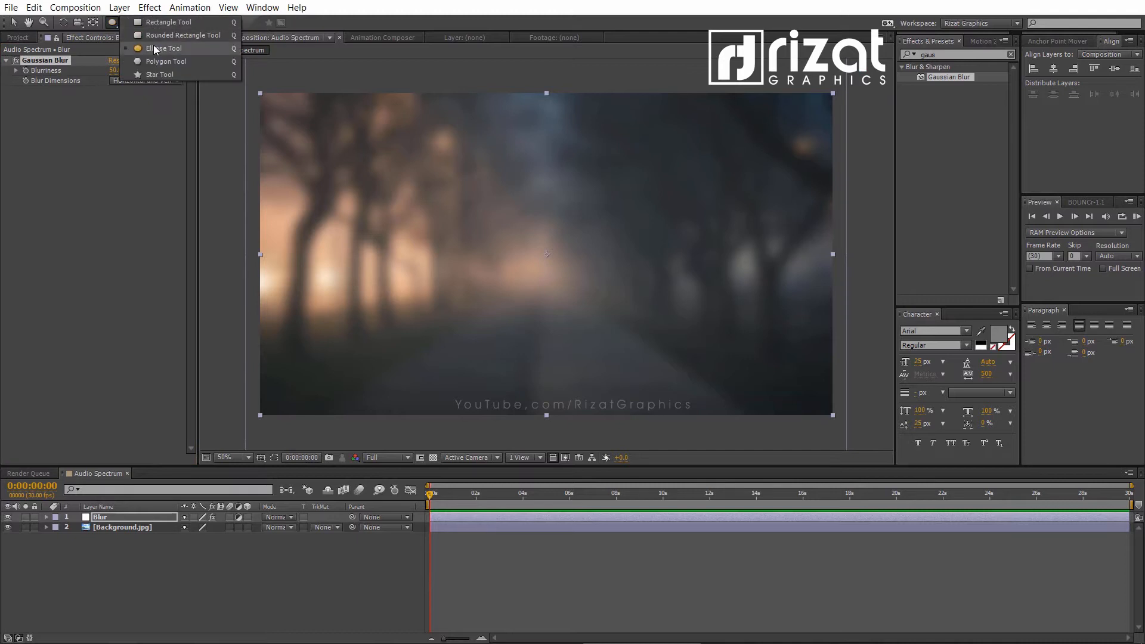
- Add an inverted, heavily feathered elliptical mask to the Blur layer, keeping the centre sharp
left_click(165, 48)
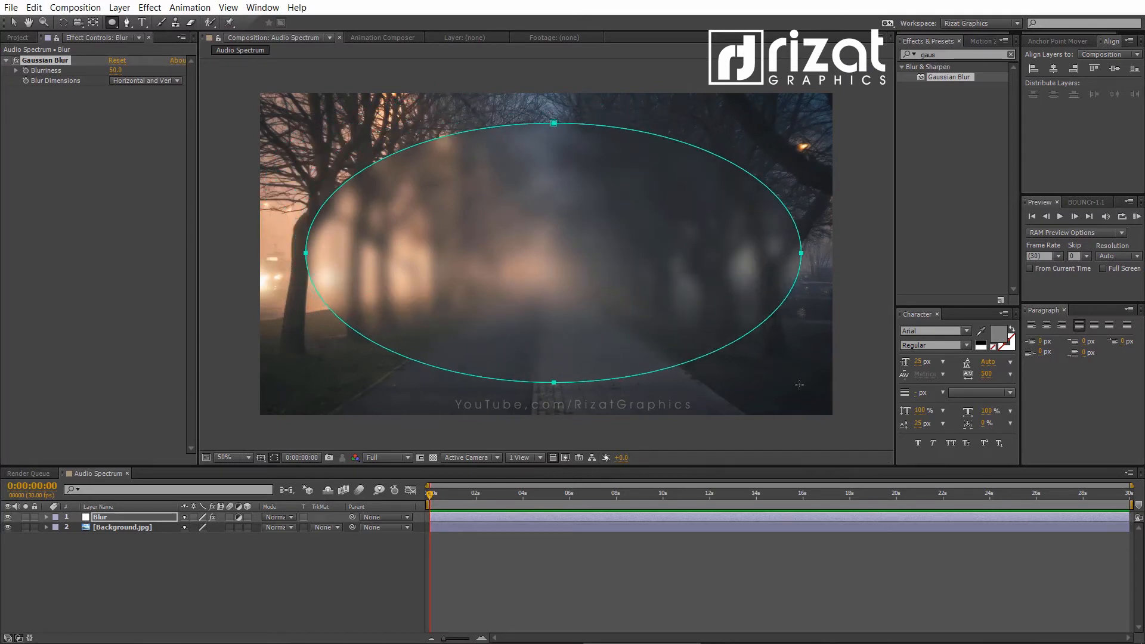
left_click(55, 517)
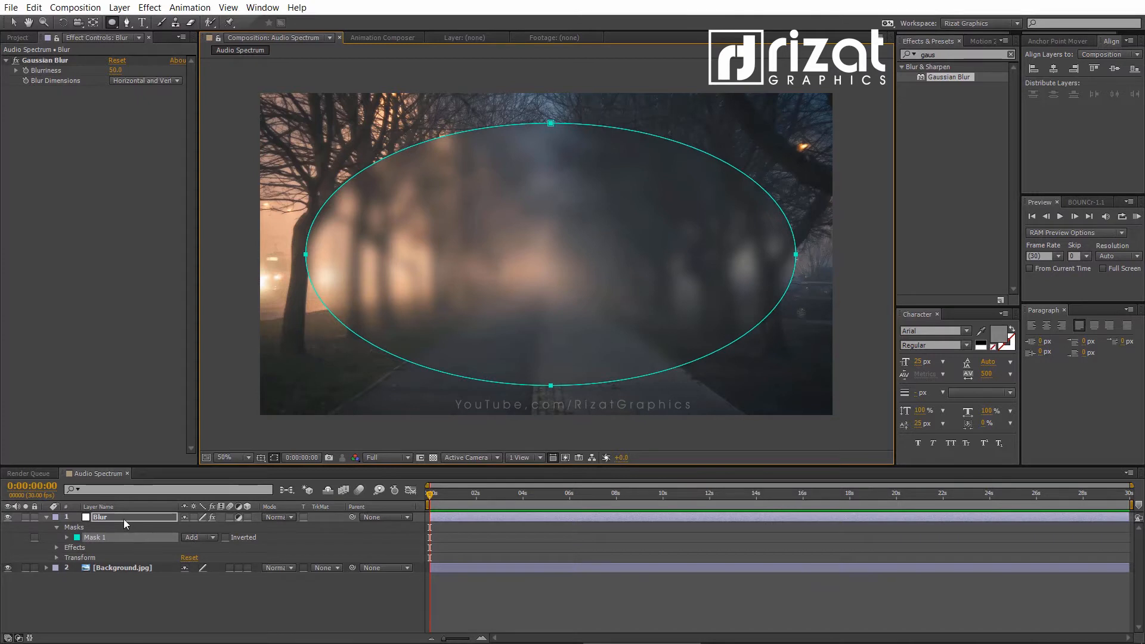
left_click(56, 526)
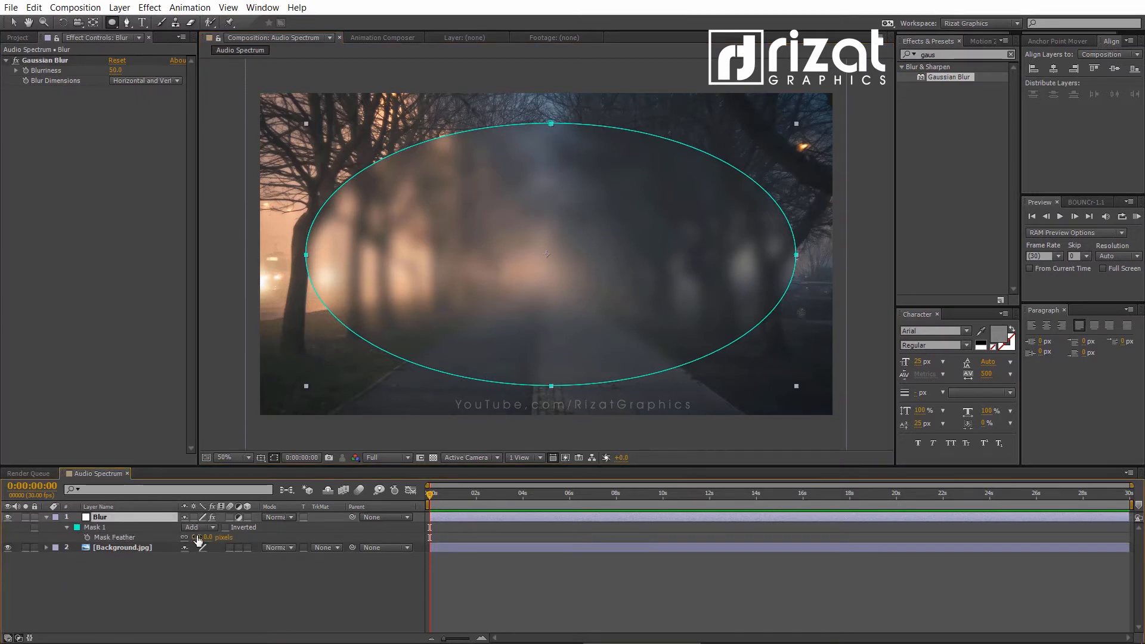
triple_click(201, 538)
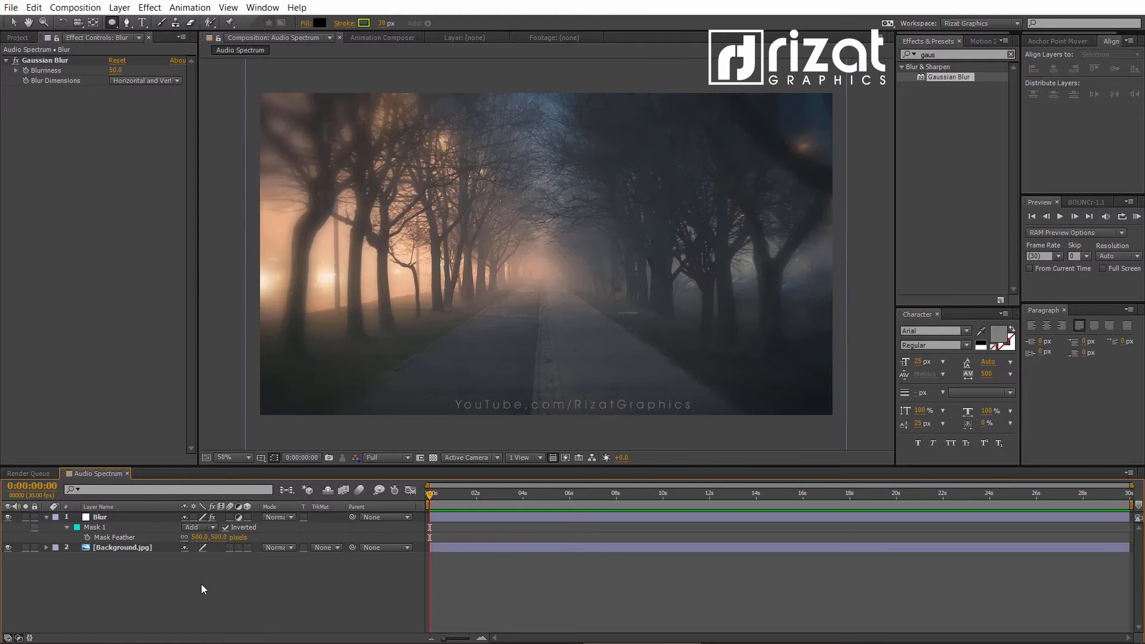
left_click(46, 517)
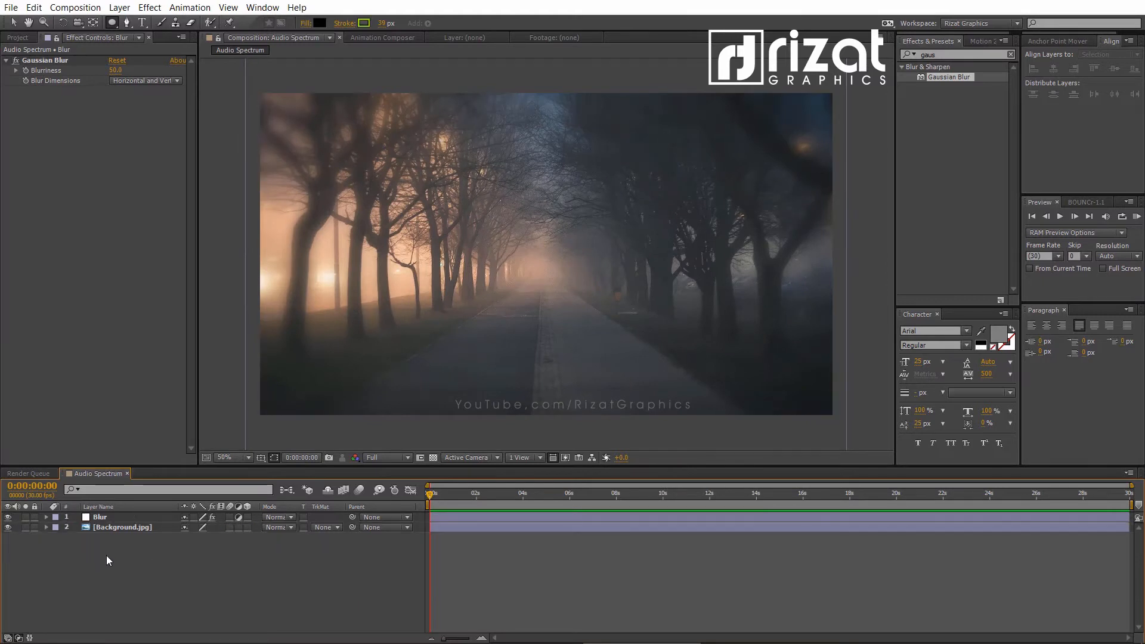
mouse_move(20, 45)
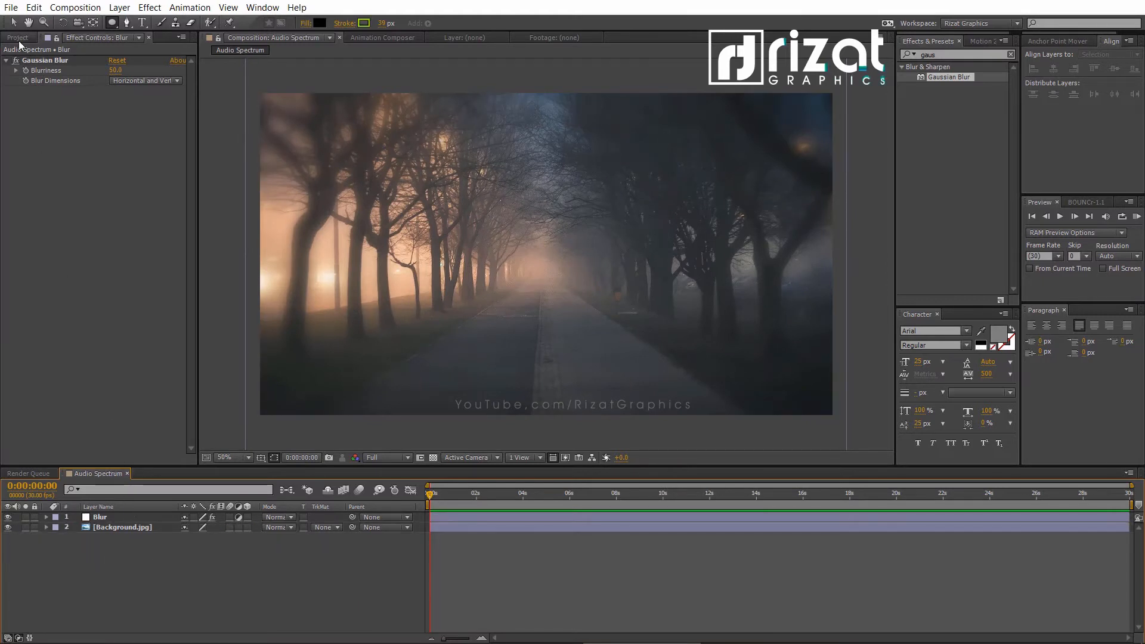
- Drag the MP3 track from the Project panel into the composition timeline
left_click(16, 37)
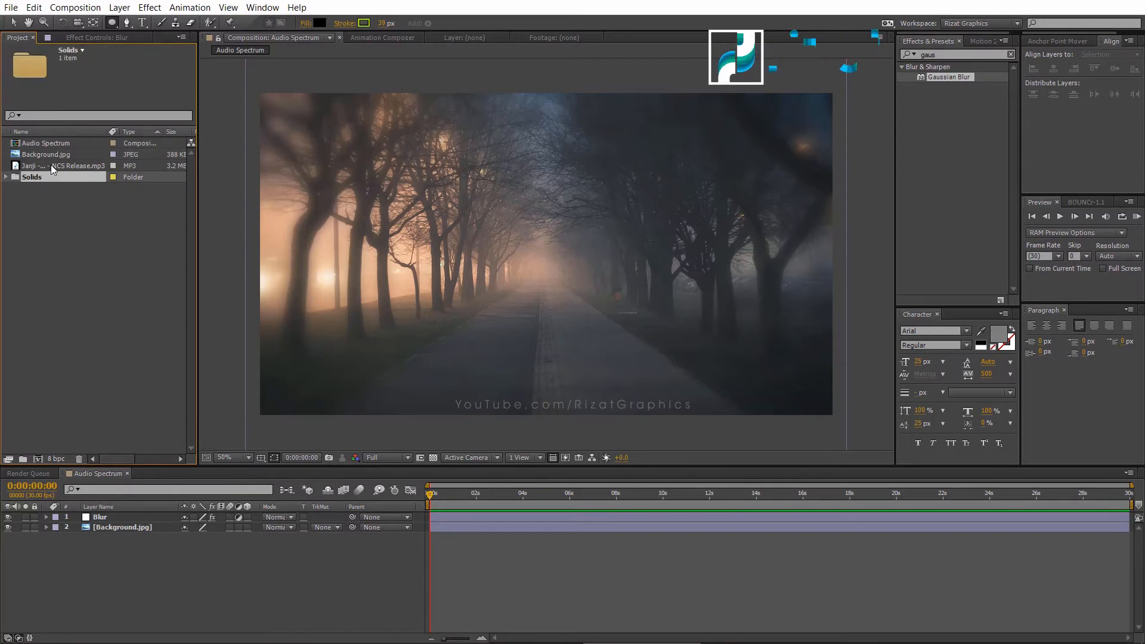
left_click(45, 166)
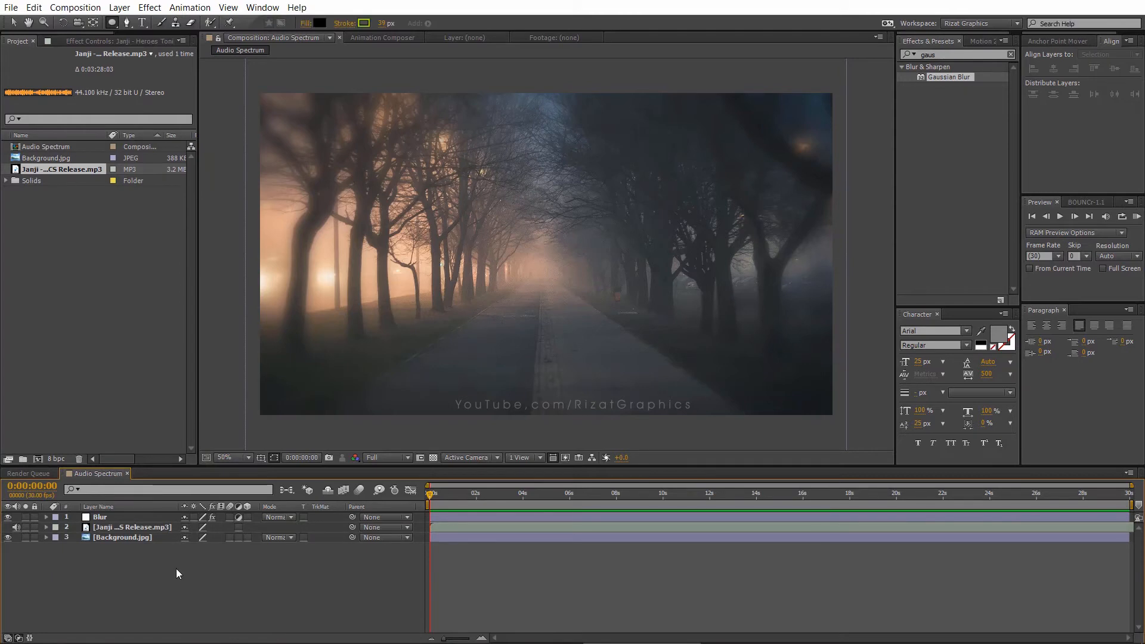
left_click(120, 8)
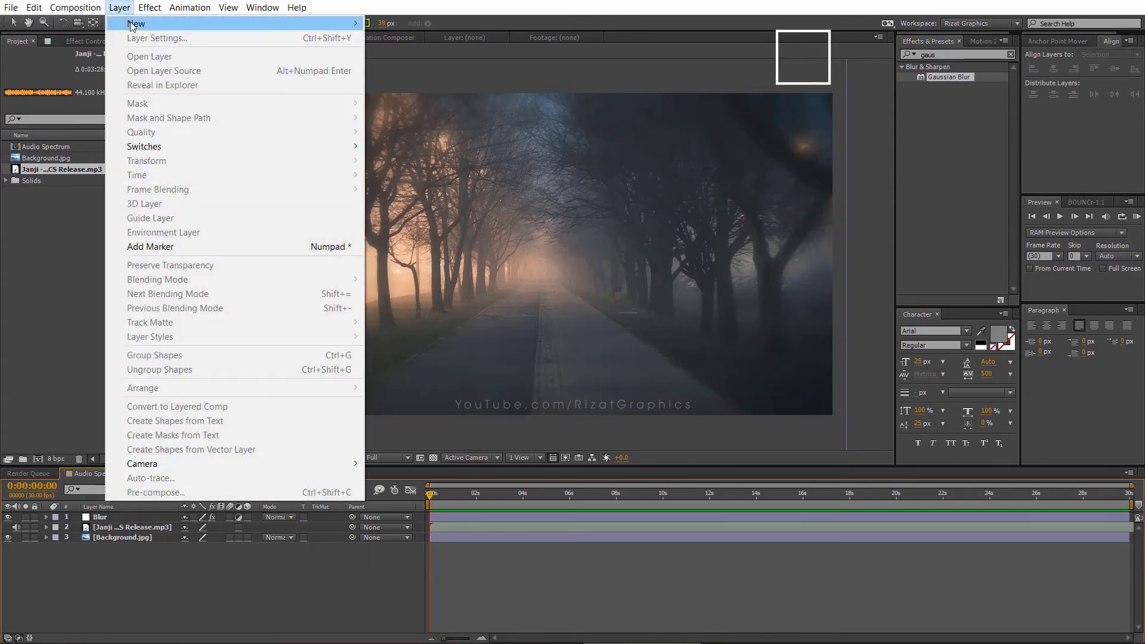
mouse_move(136, 23)
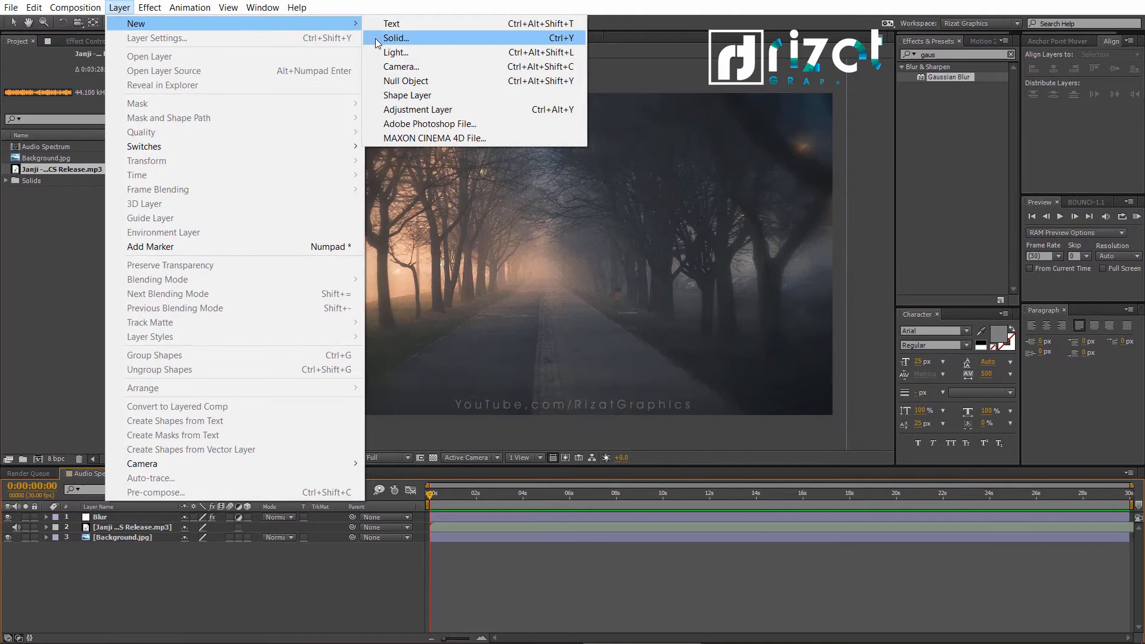
- Create a composition-sized solid layer named 'Audio Spectrum'
left_click(396, 37)
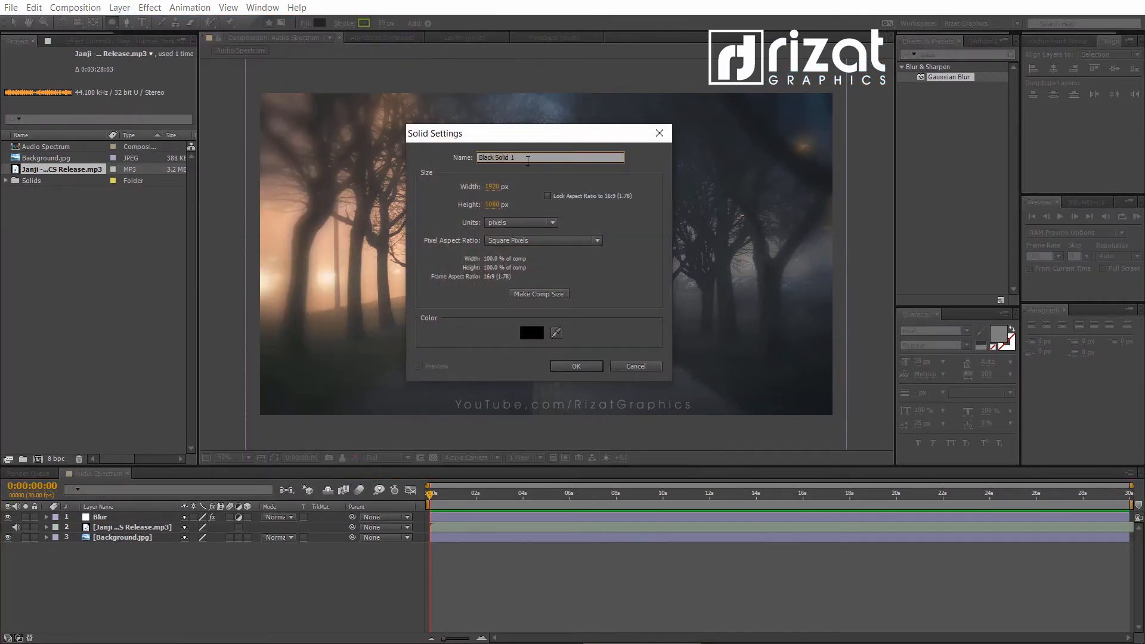
type("Audio Spectrum")
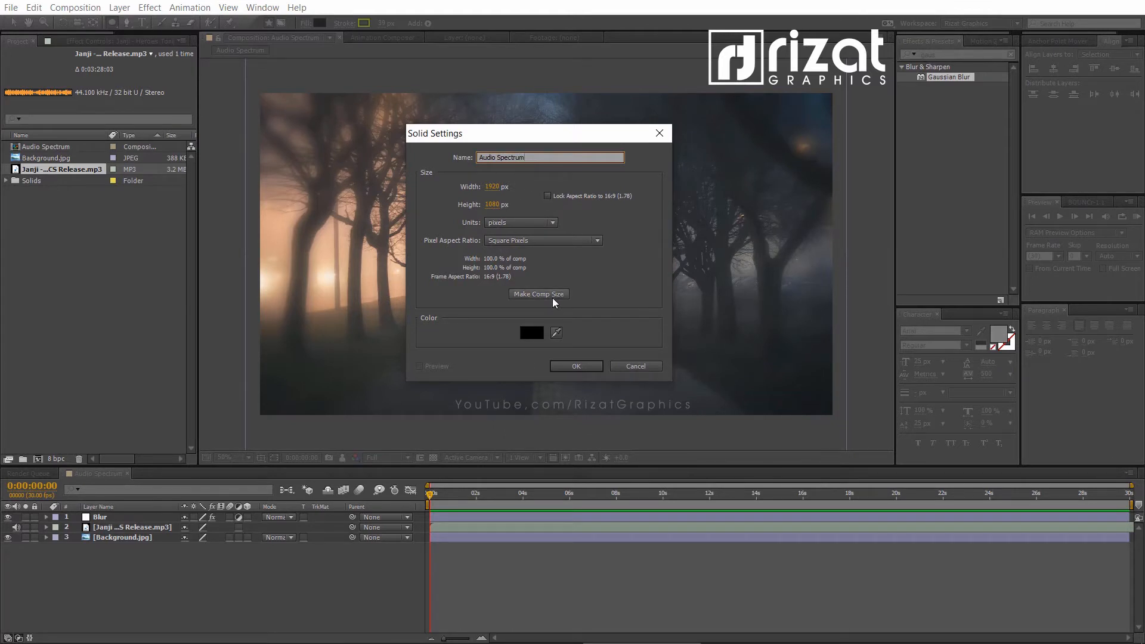
left_click(576, 366)
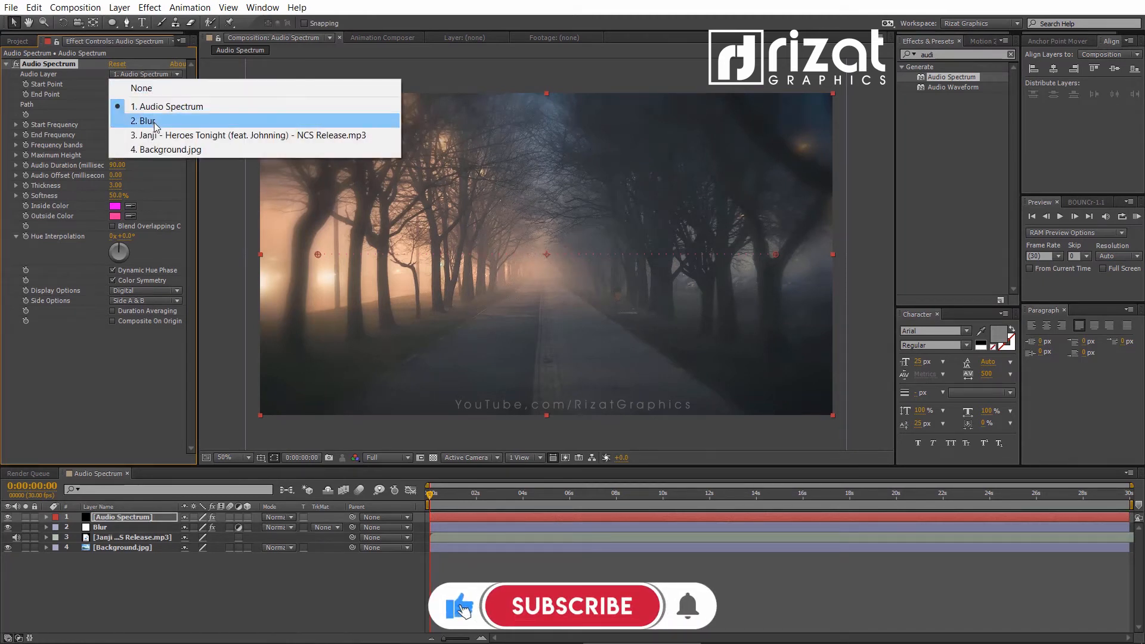
- Drive Audio Spectrum from the MP3, End Frequency 300, white bar colours, Quarter resolution
left_click(245, 136)
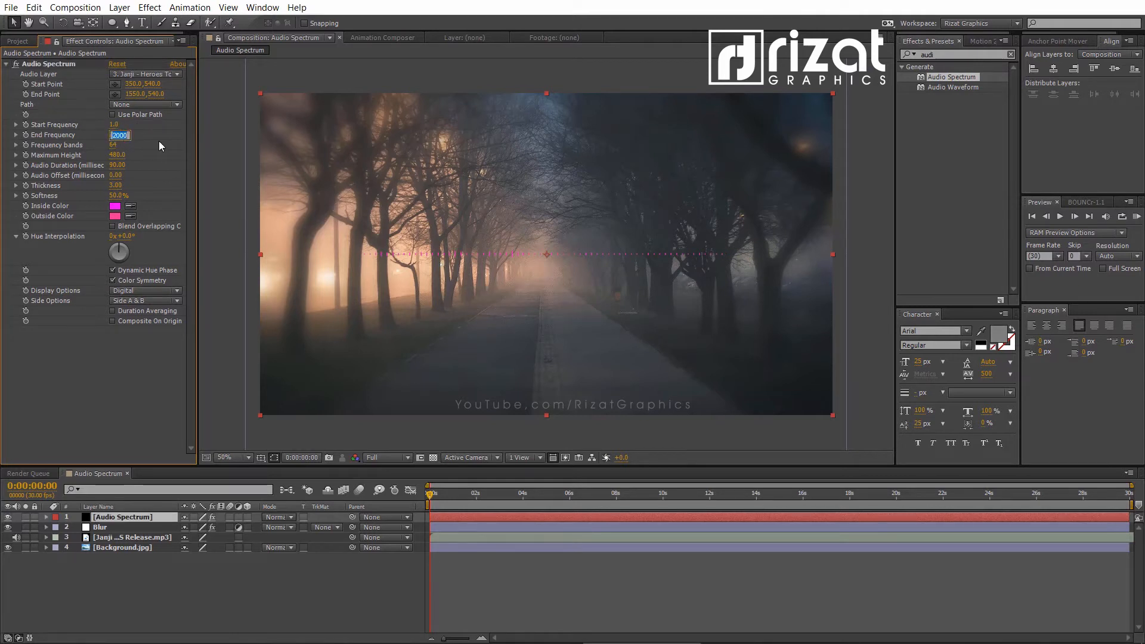
type("300.")
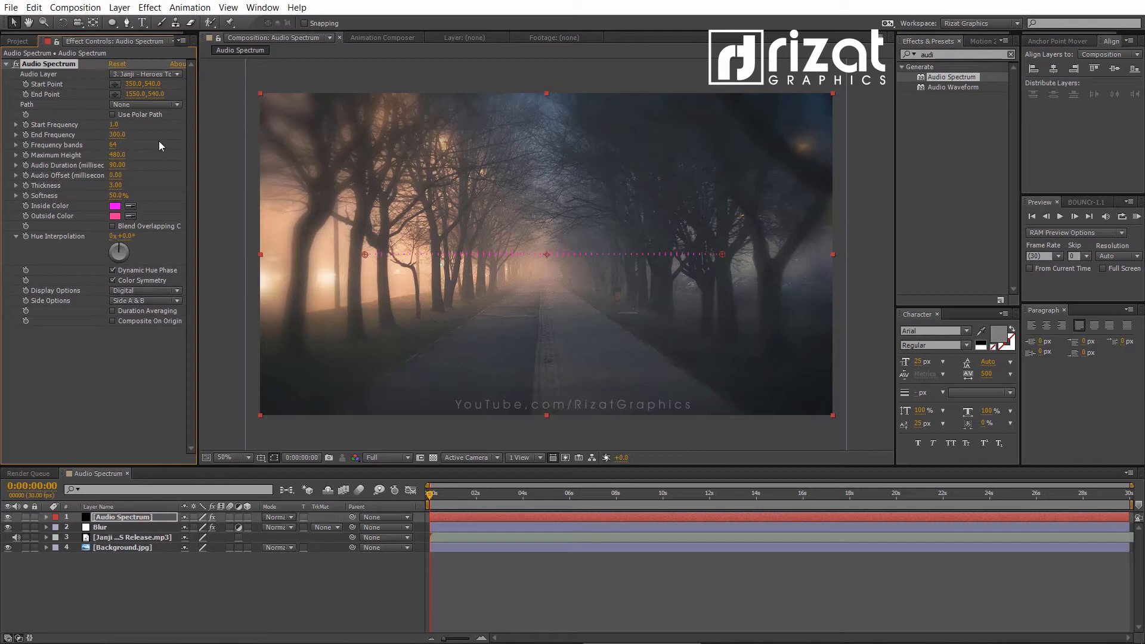
mouse_move(156, 146)
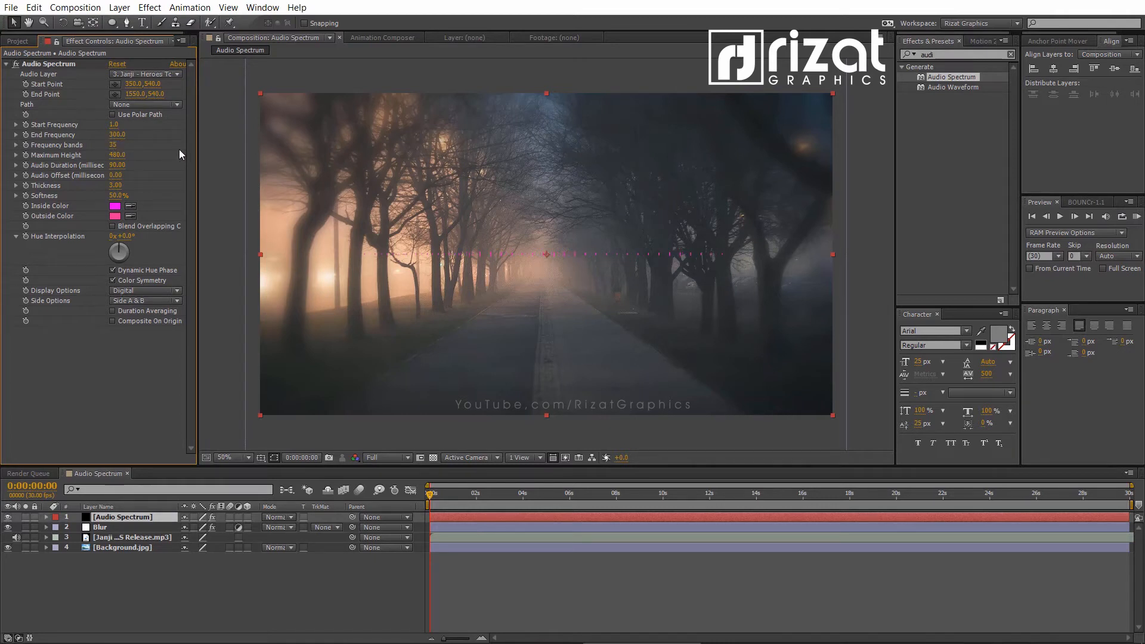
mouse_move(158, 165)
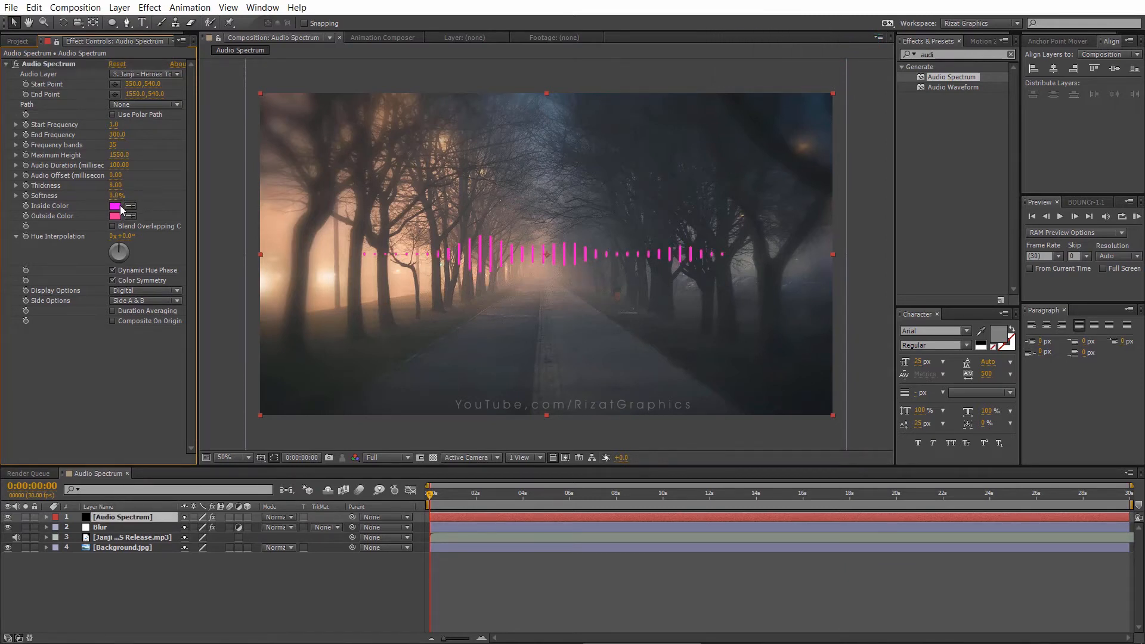
left_click(115, 206)
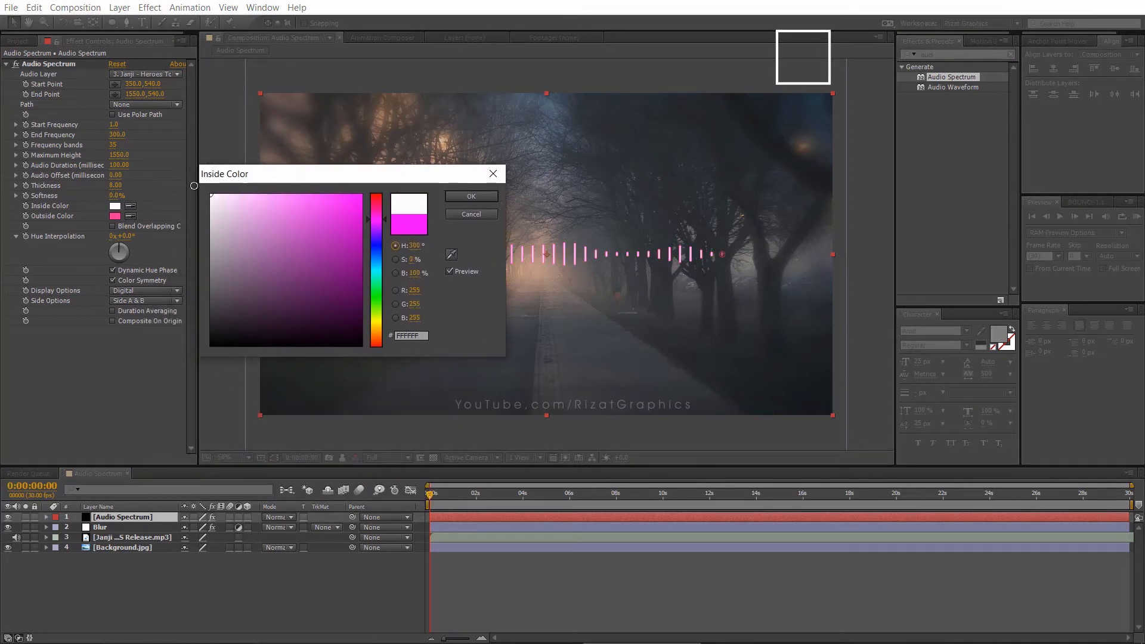
left_click(470, 196)
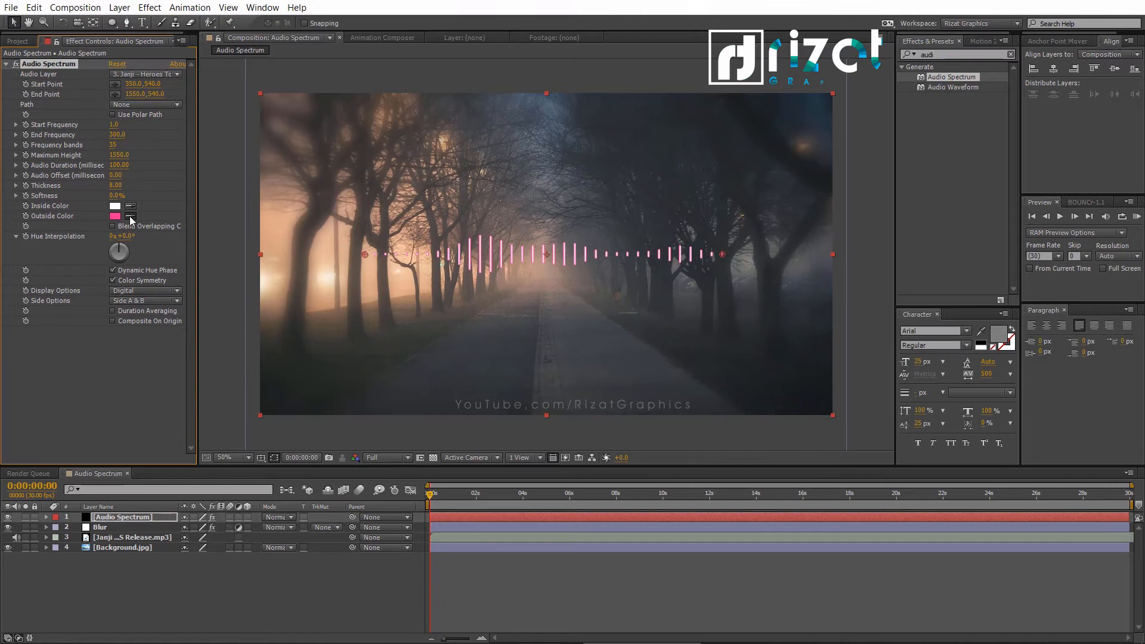
left_click(115, 205)
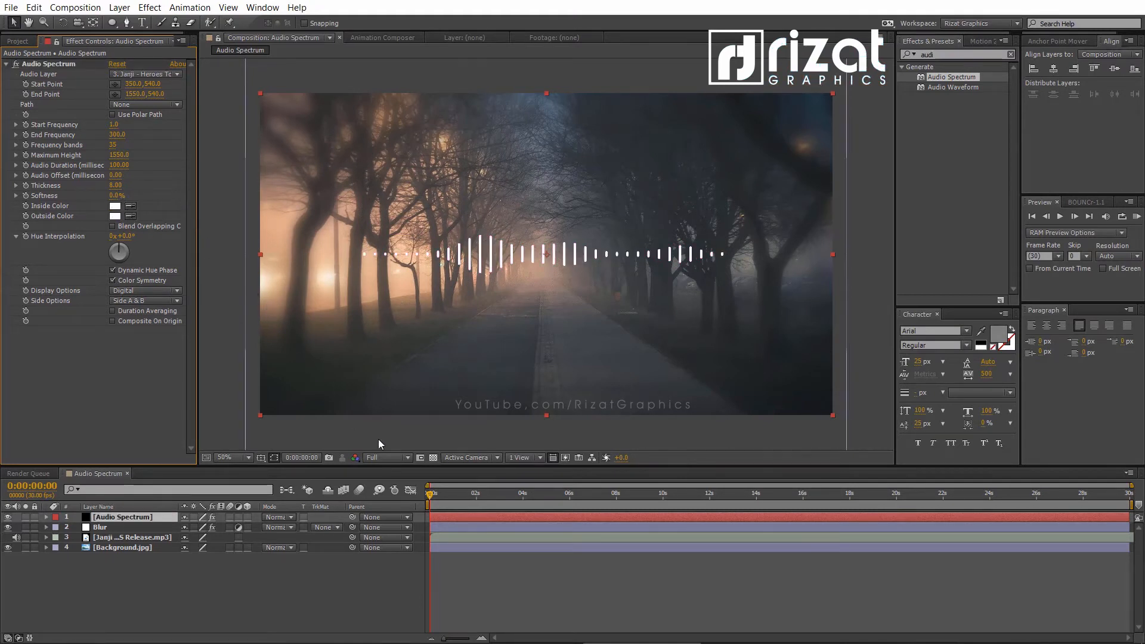
left_click(386, 457)
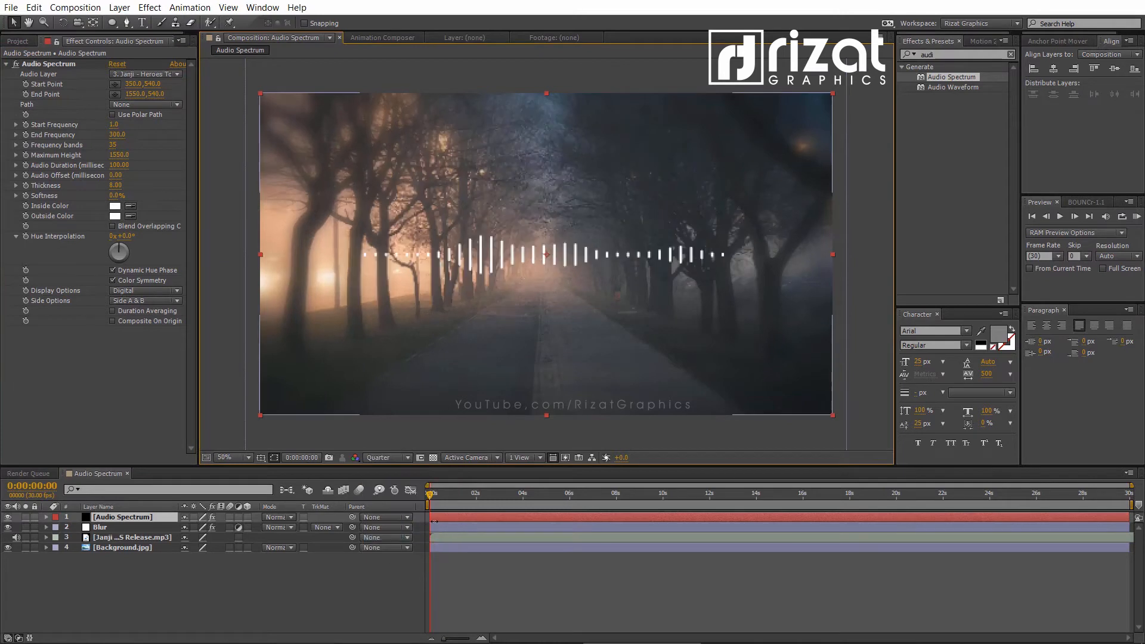
- Play a preview of the composition to watch the white spectrum bars animate
left_click(1135, 216)
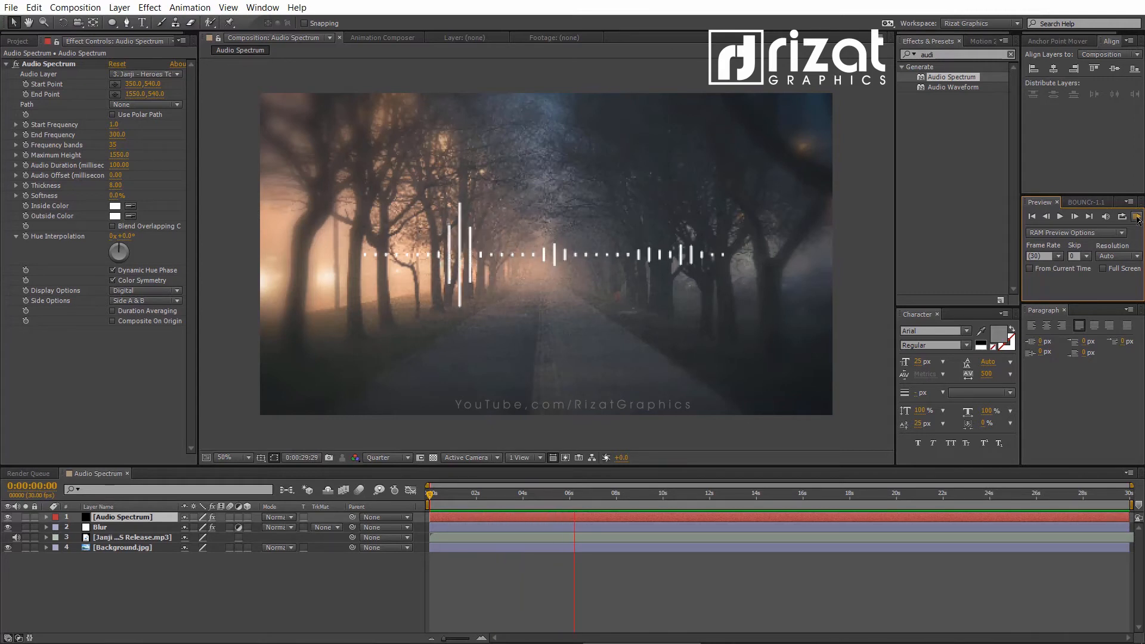
left_click(1131, 215)
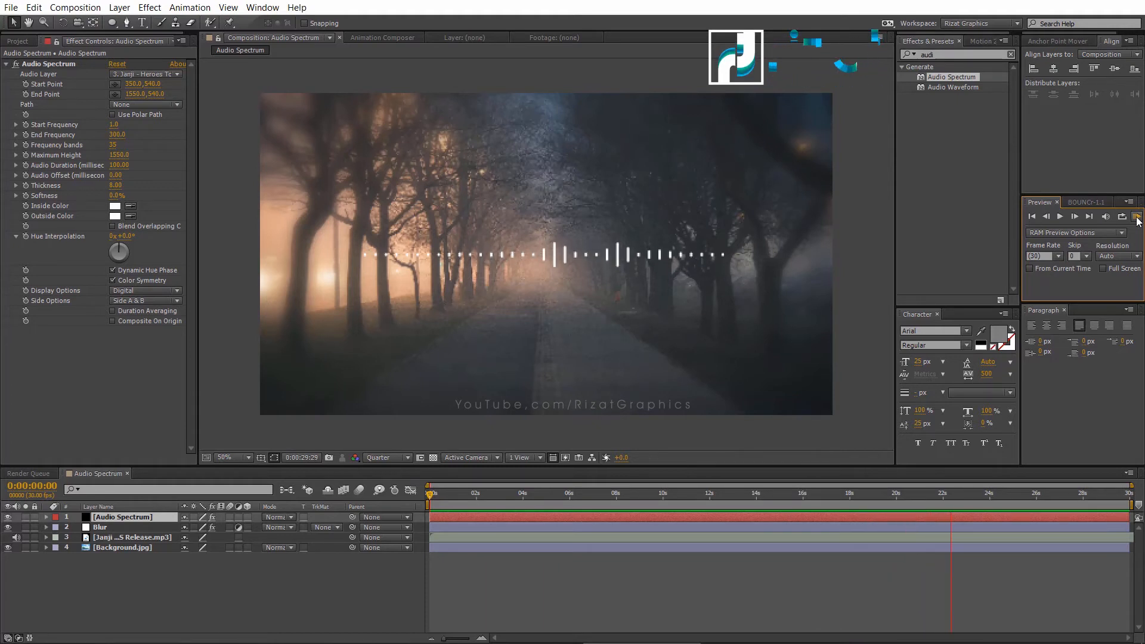
left_click(1136, 216)
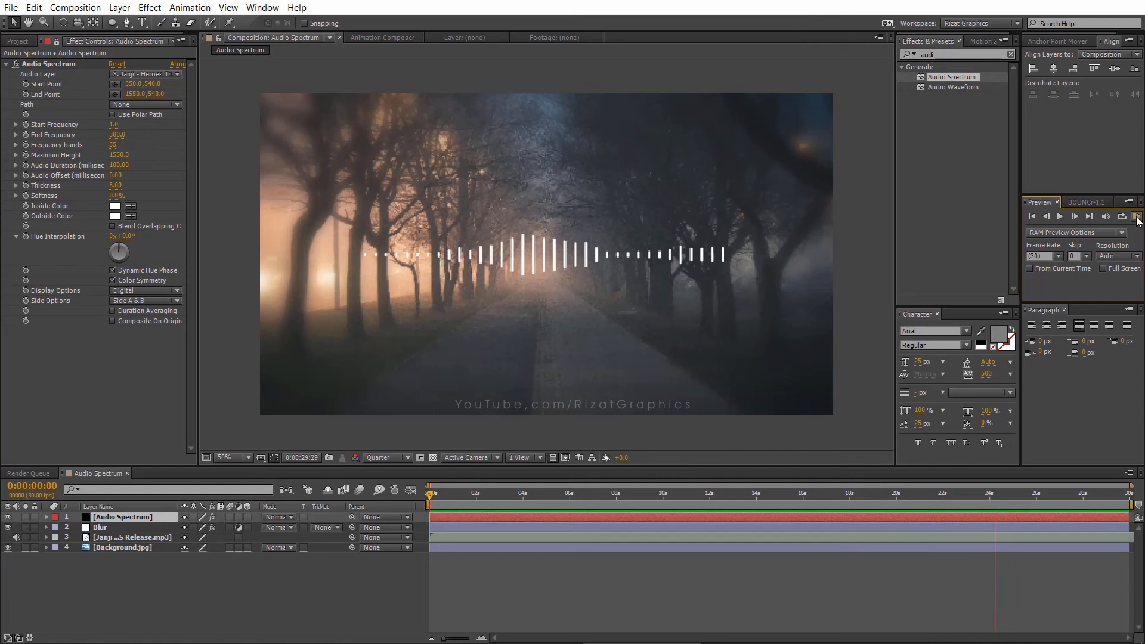
left_click(1135, 216)
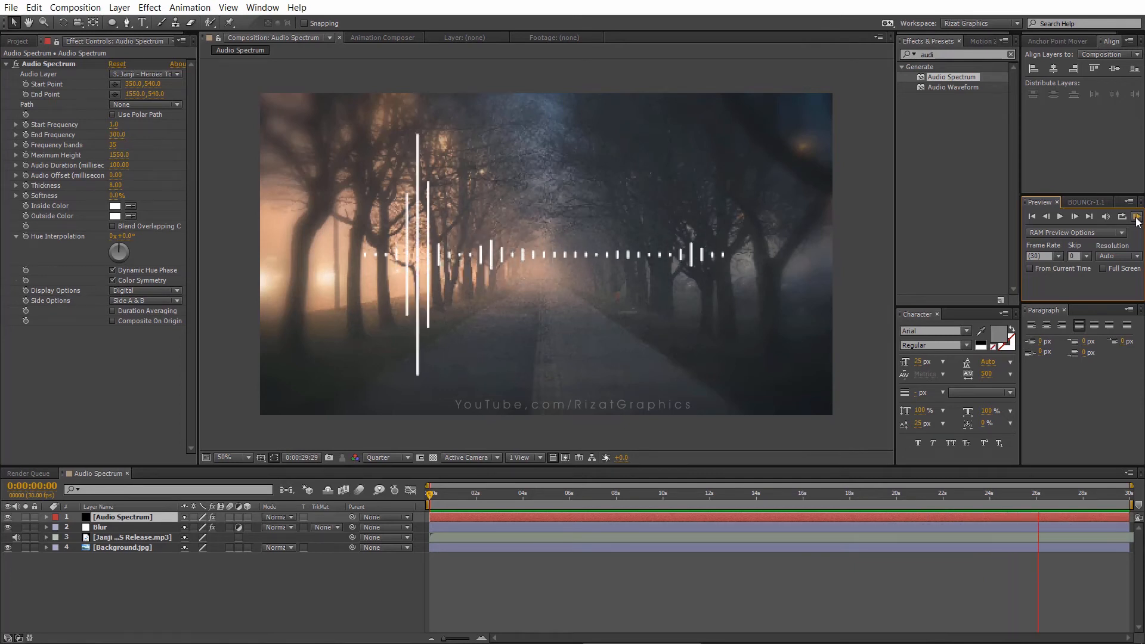
left_click(1132, 216)
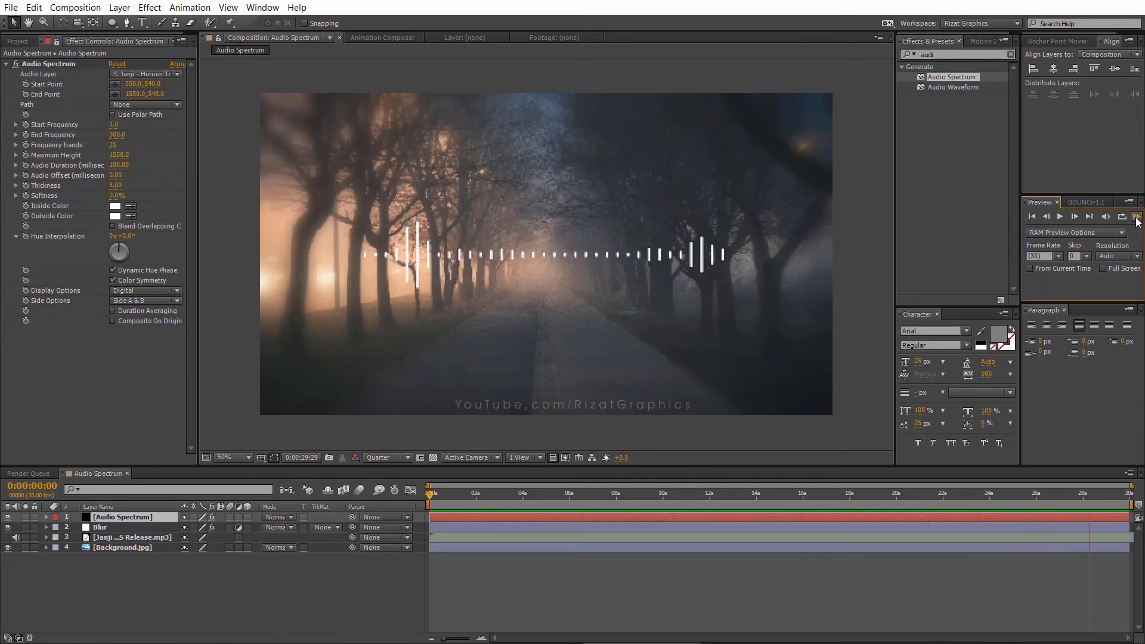
left_click(1135, 215)
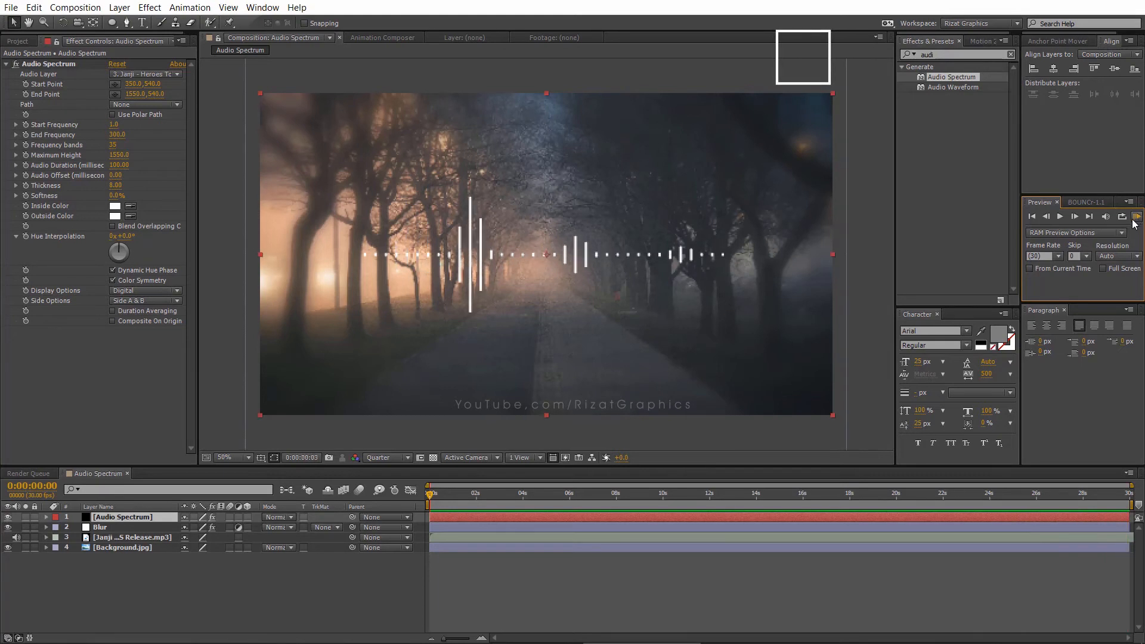
left_click(1136, 216)
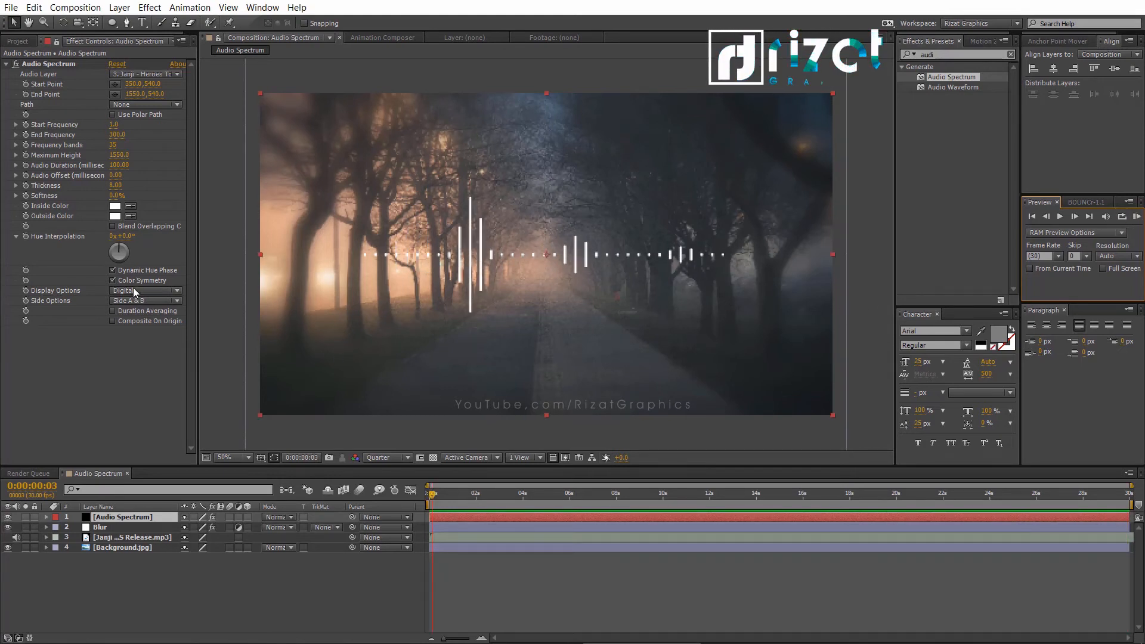
- Set the spectrum's Side Options to Side A
left_click(144, 300)
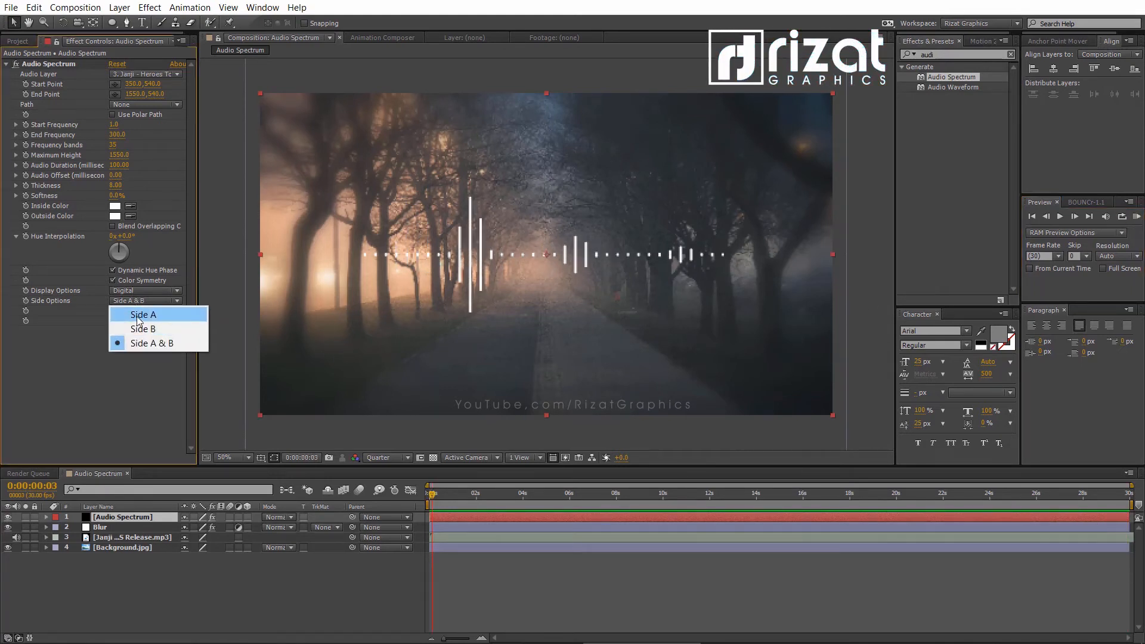
left_click(142, 315)
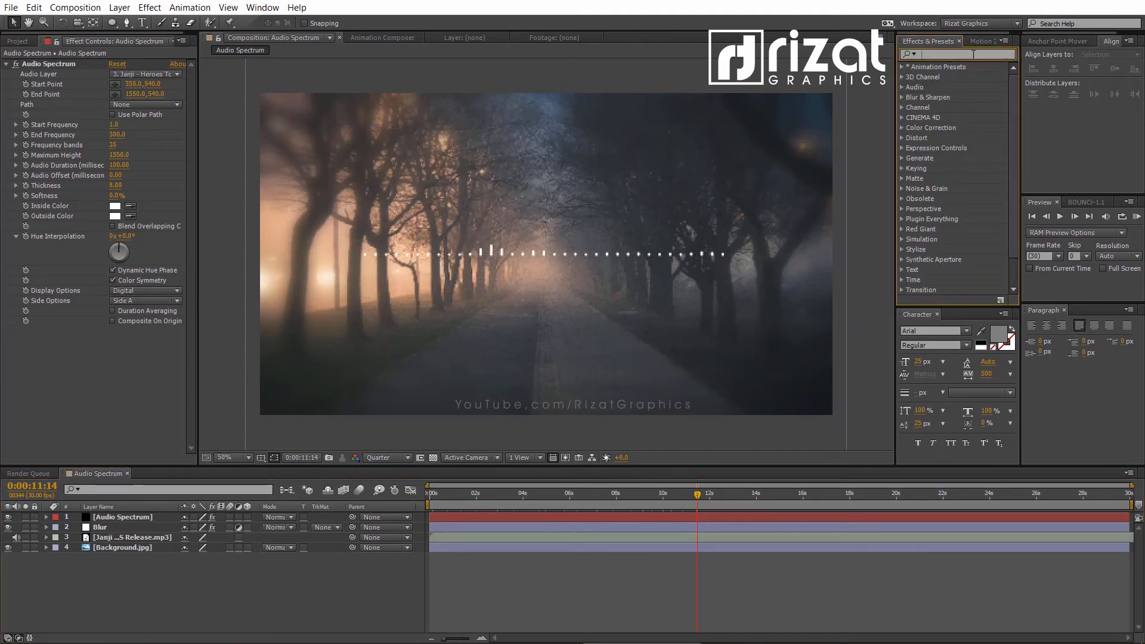
- Apply Minimax on the Alpha and Color channel to thicken the spectrum bars into blocks
type("mini")
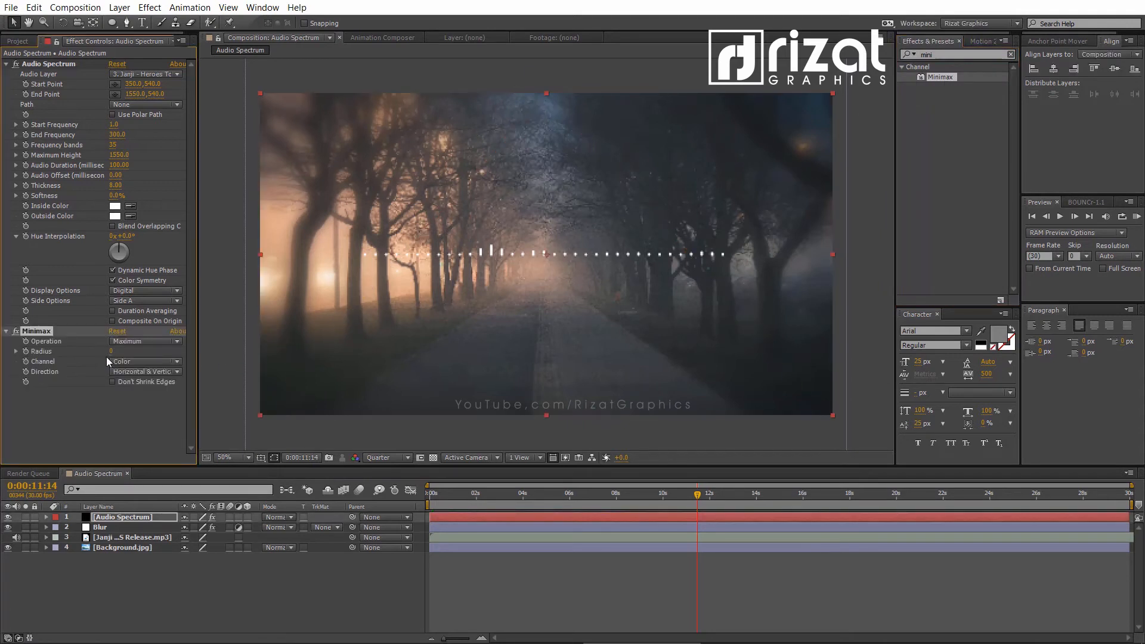
left_click(144, 361)
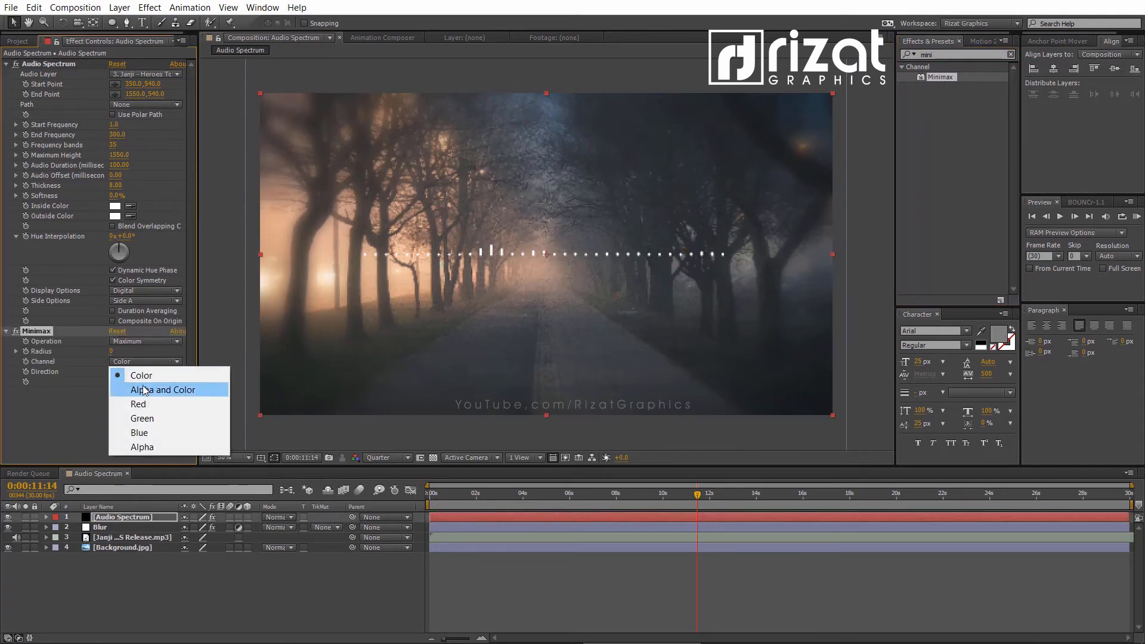
left_click(163, 389)
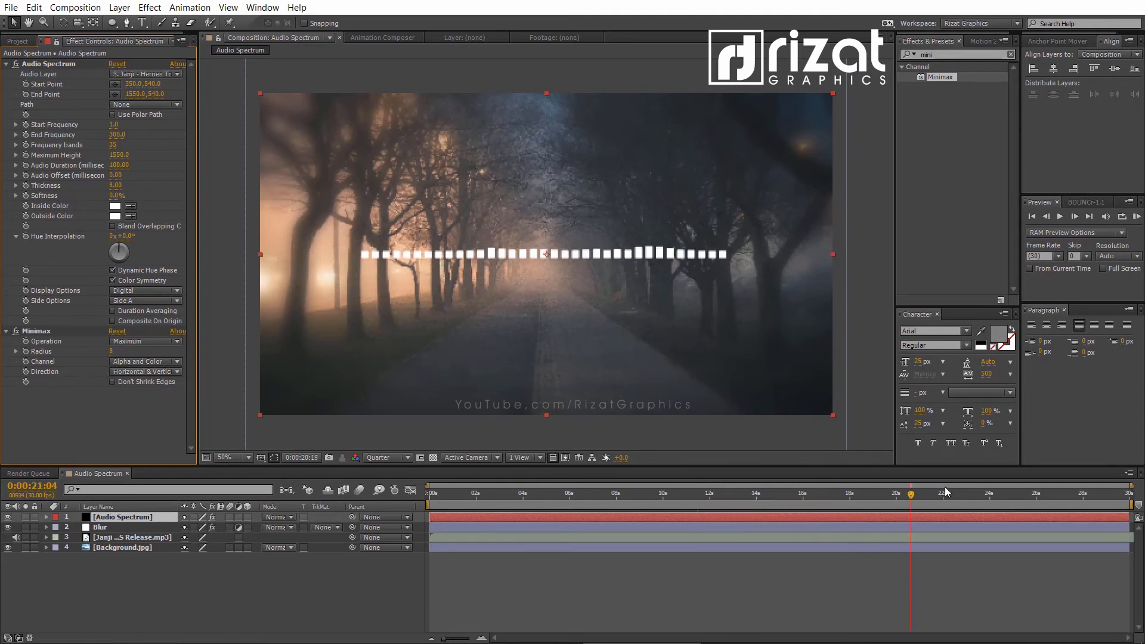
left_click(1011, 493)
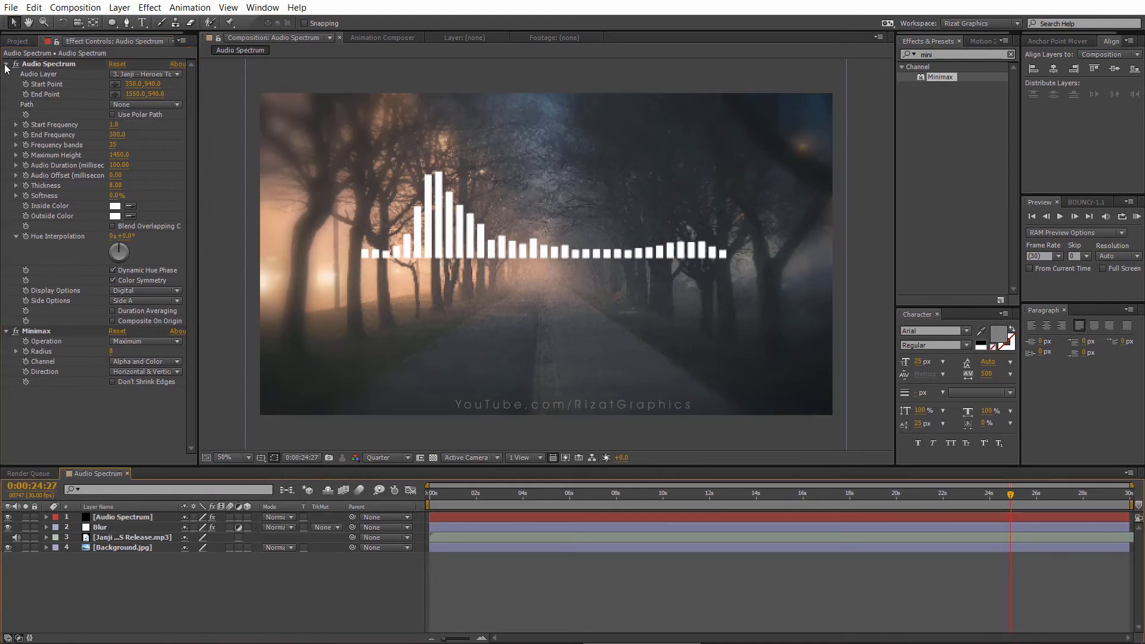
left_click(6, 64)
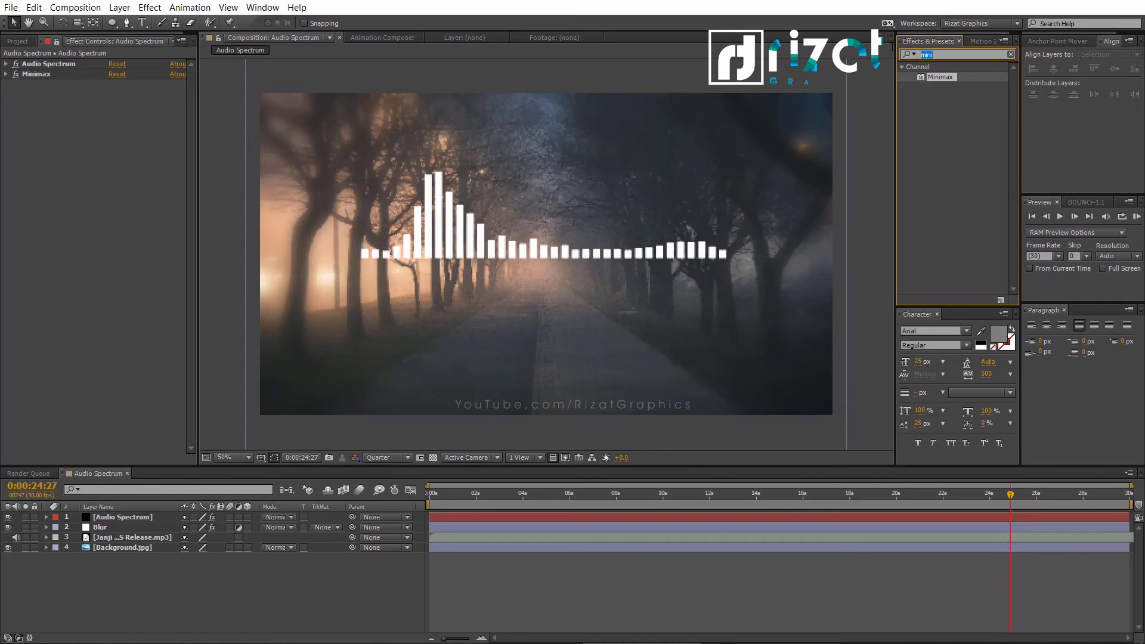
- Apply Venetian Blinds to the bars with Completion 30%, Direction 90° and Width 16
type("vene")
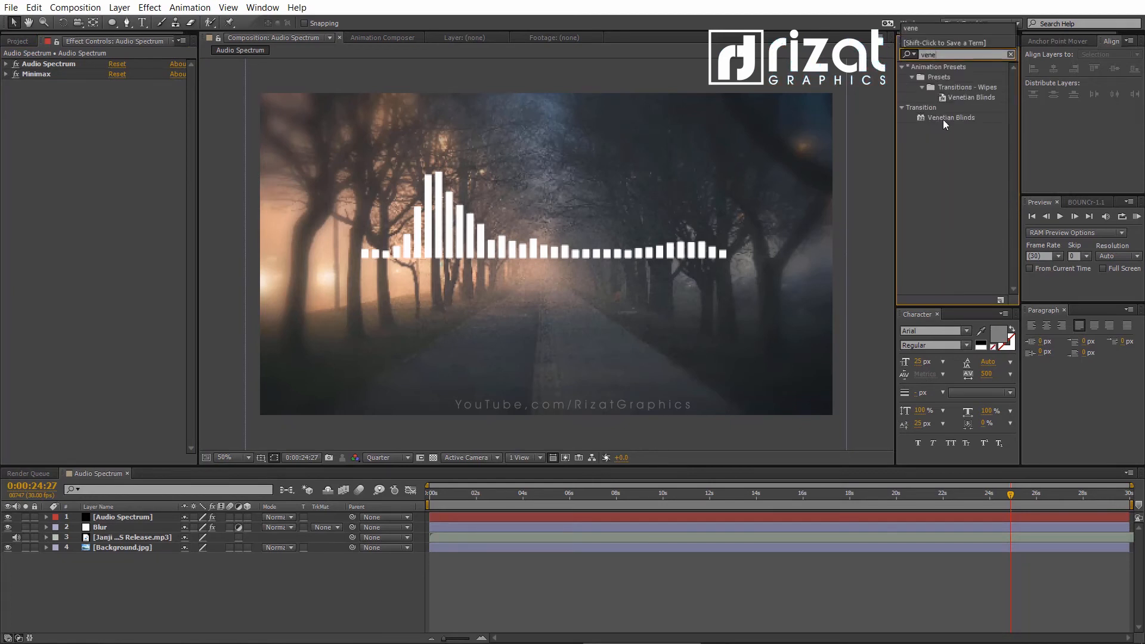
double_click(951, 118)
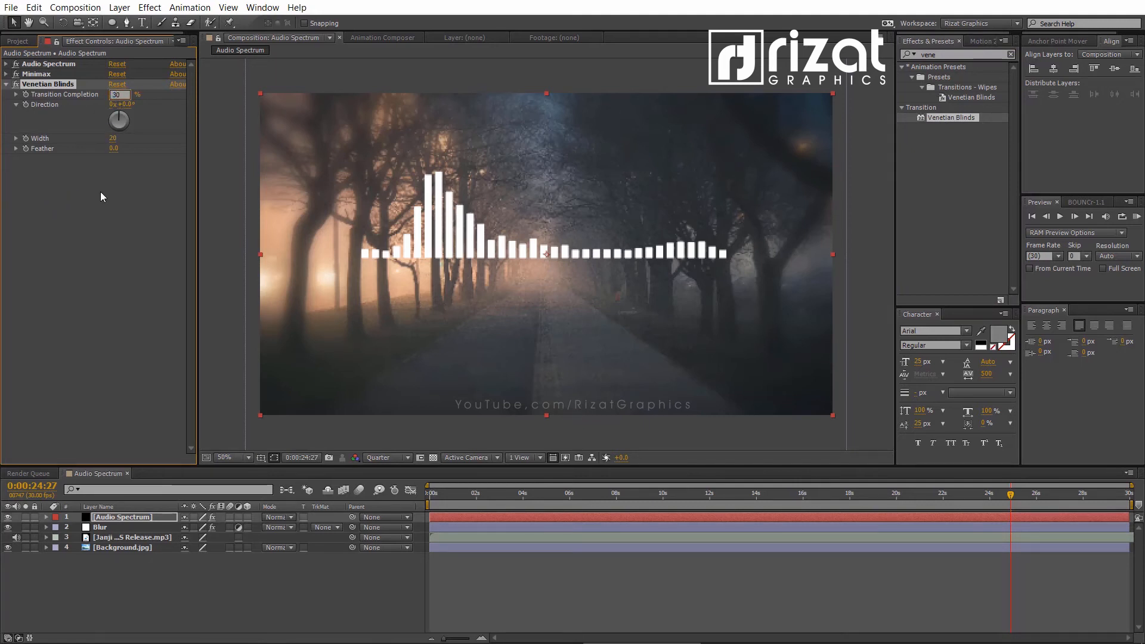
left_click_drag(118, 120, 128, 113)
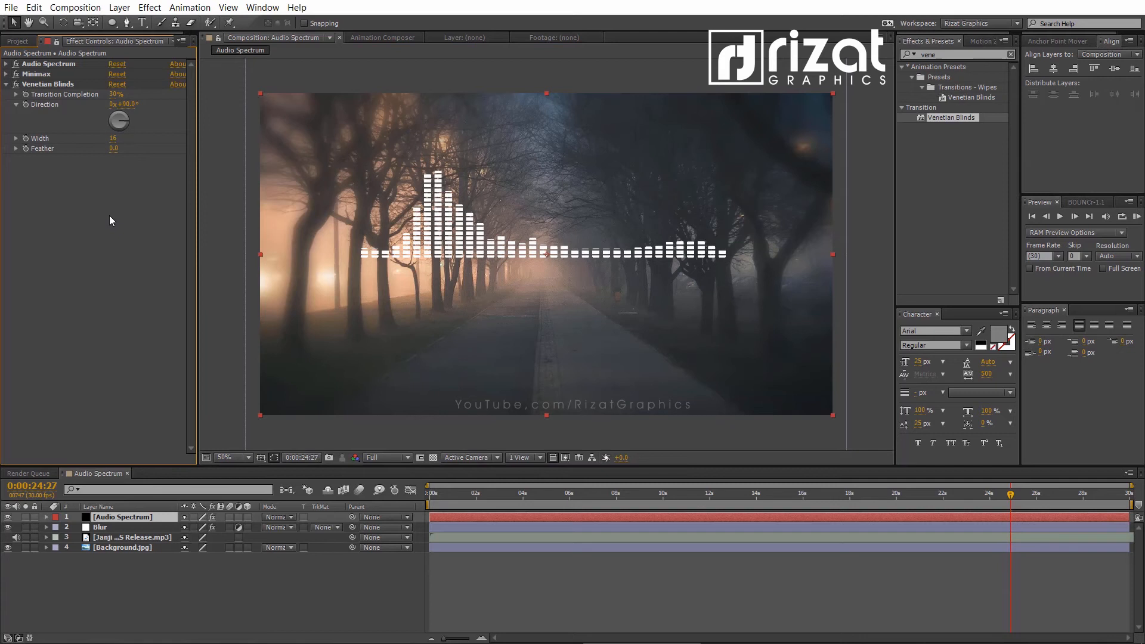
left_click(17, 42)
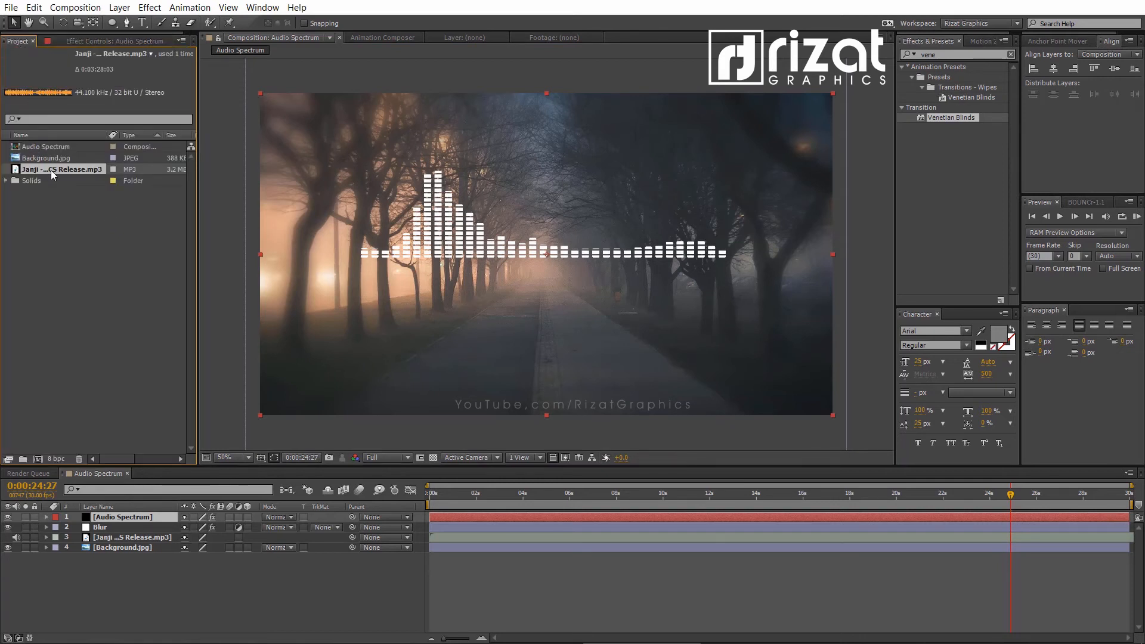
- Read the mp3 name and add the title 'Janji - Heroes Tonight (feat. Johnning) - NCS Release' under the bars
left_click(212, 572)
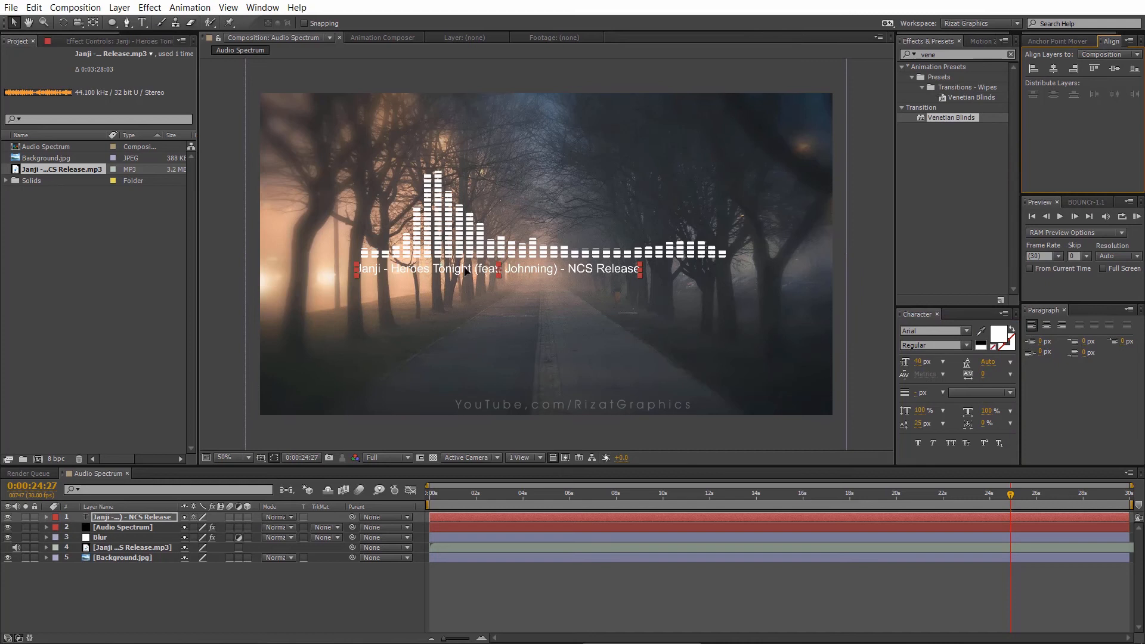
left_click(349, 569)
type("00:00")
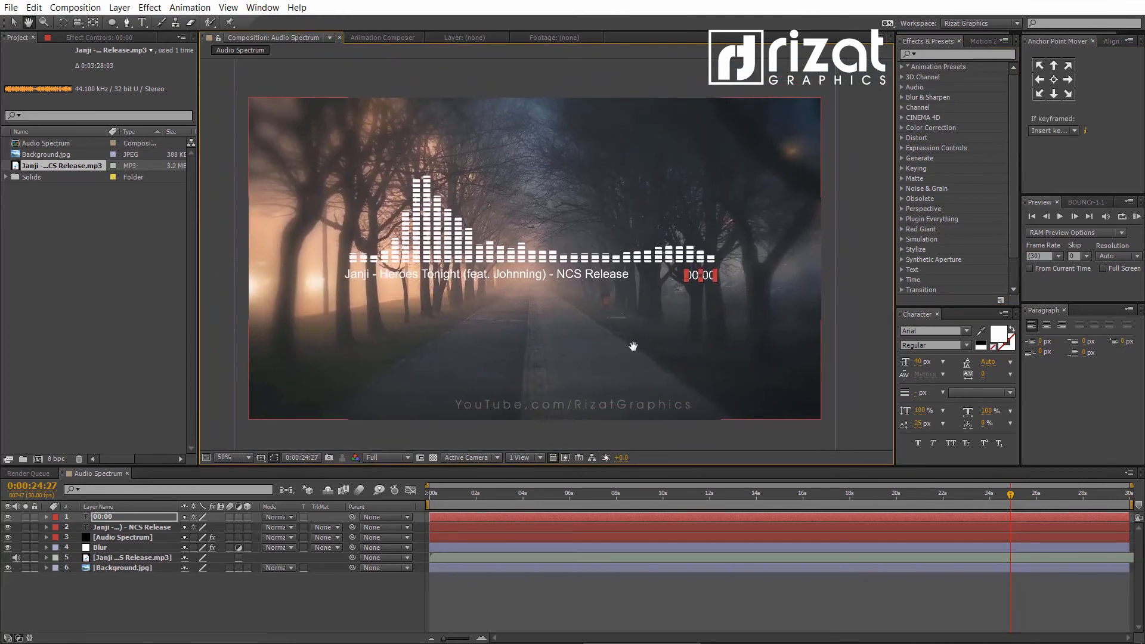
left_click(596, 494)
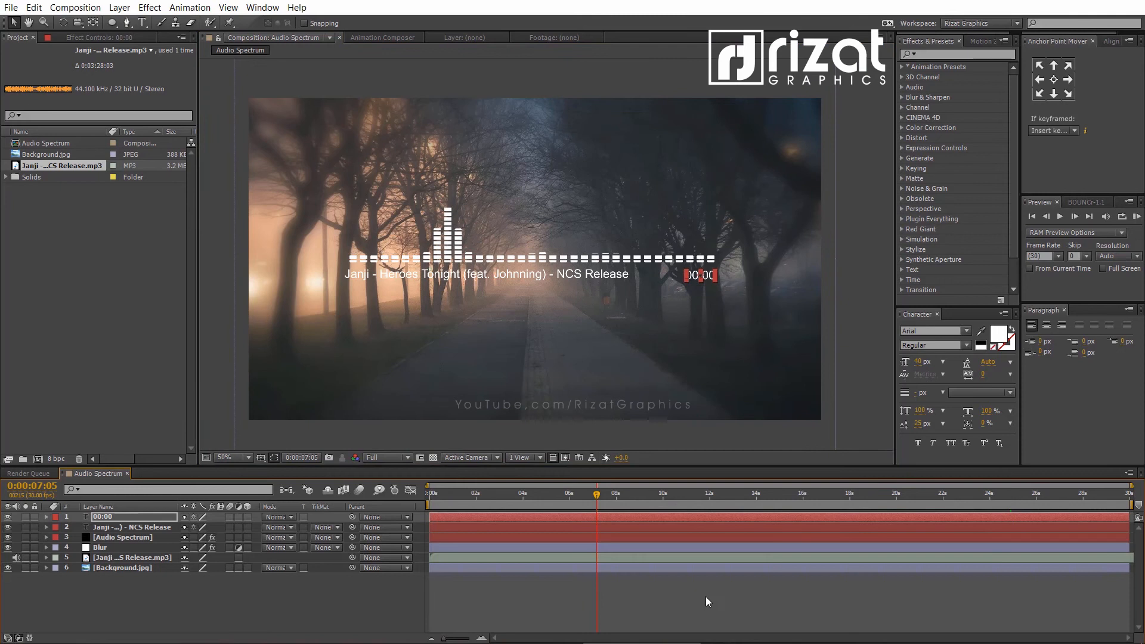
left_click(738, 493)
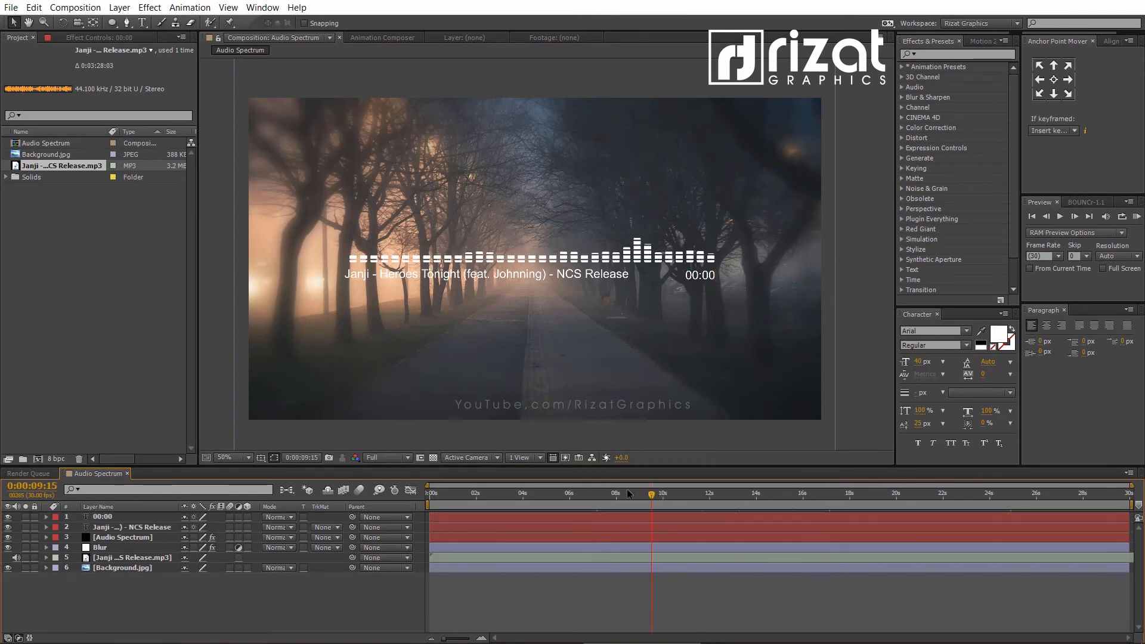
left_click(576, 493)
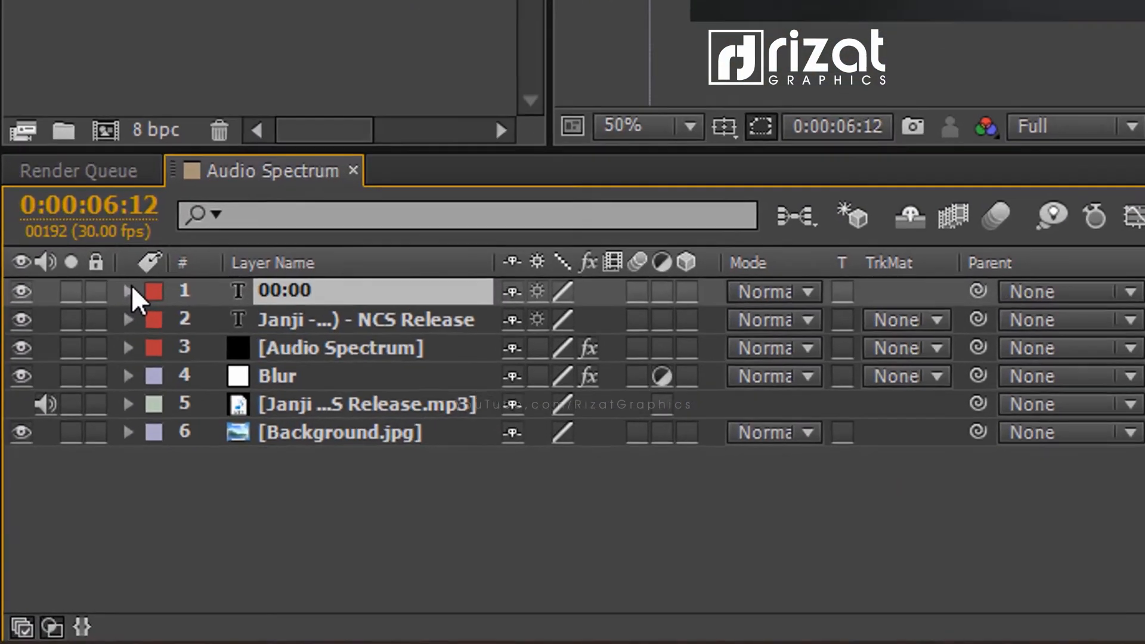
- Add the pasted Math.floor(time%60) expression to the 00:00 layer's Source Text
left_click(129, 291)
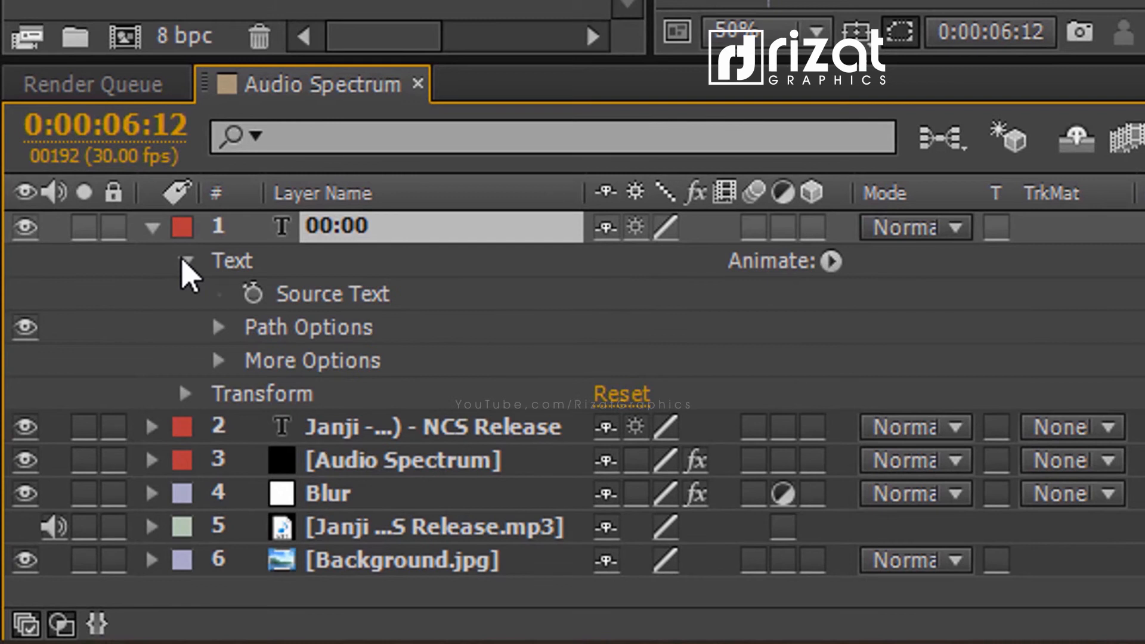
mouse_move(251, 292)
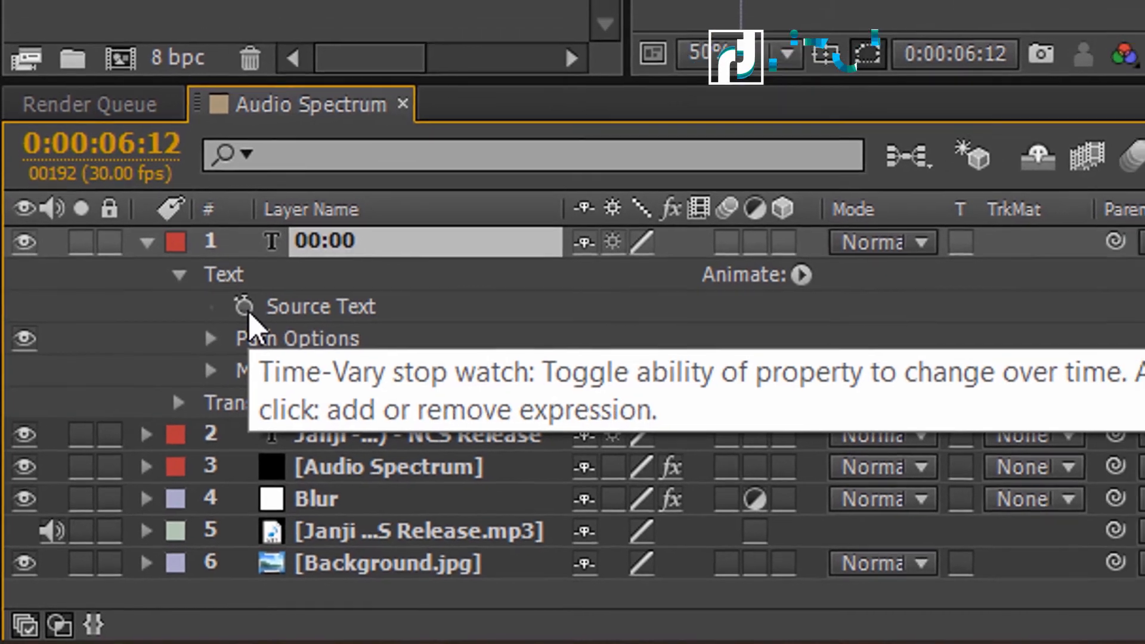
left_click(244, 305)
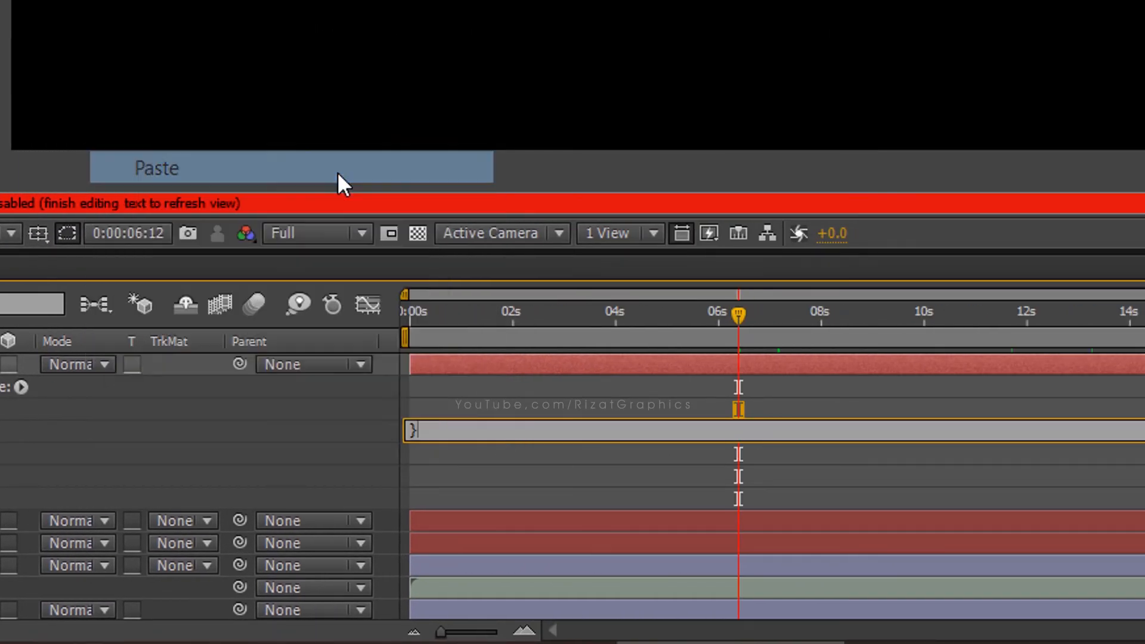
left_click(153, 168)
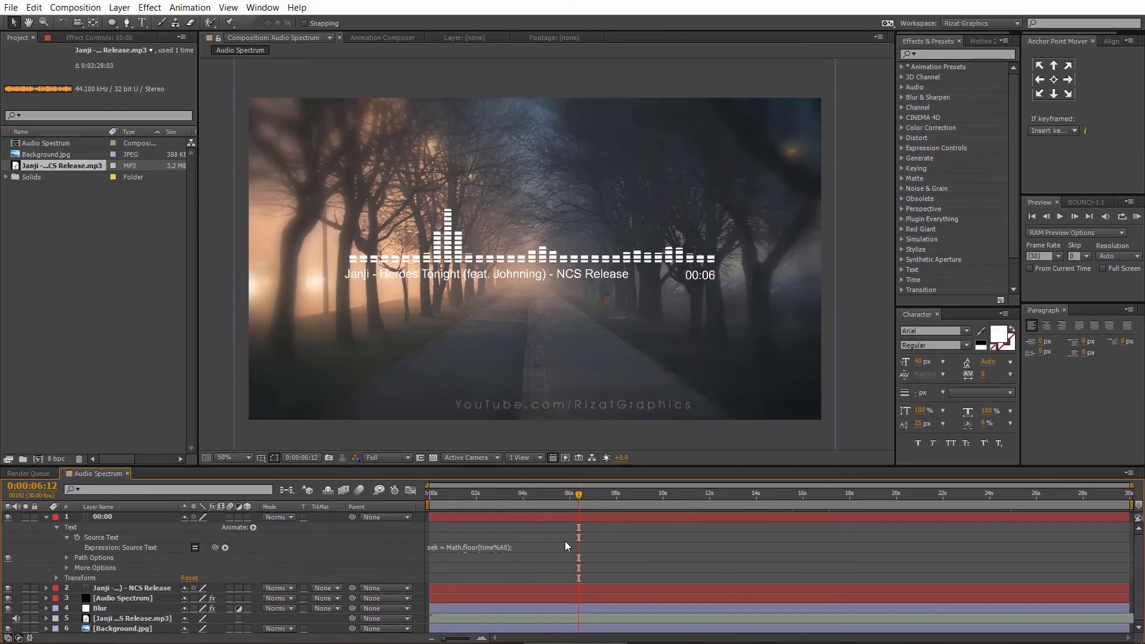